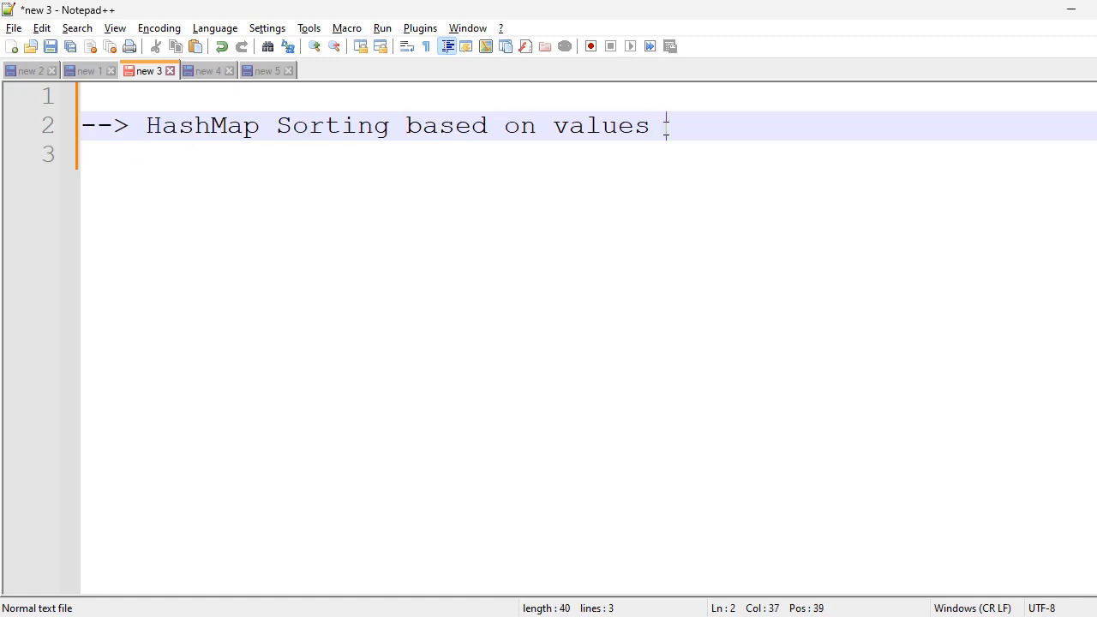
Extend the Notepad++ heading to 'HashMap Sorting based on values In java'
{"action": "type", "text": "In java"}
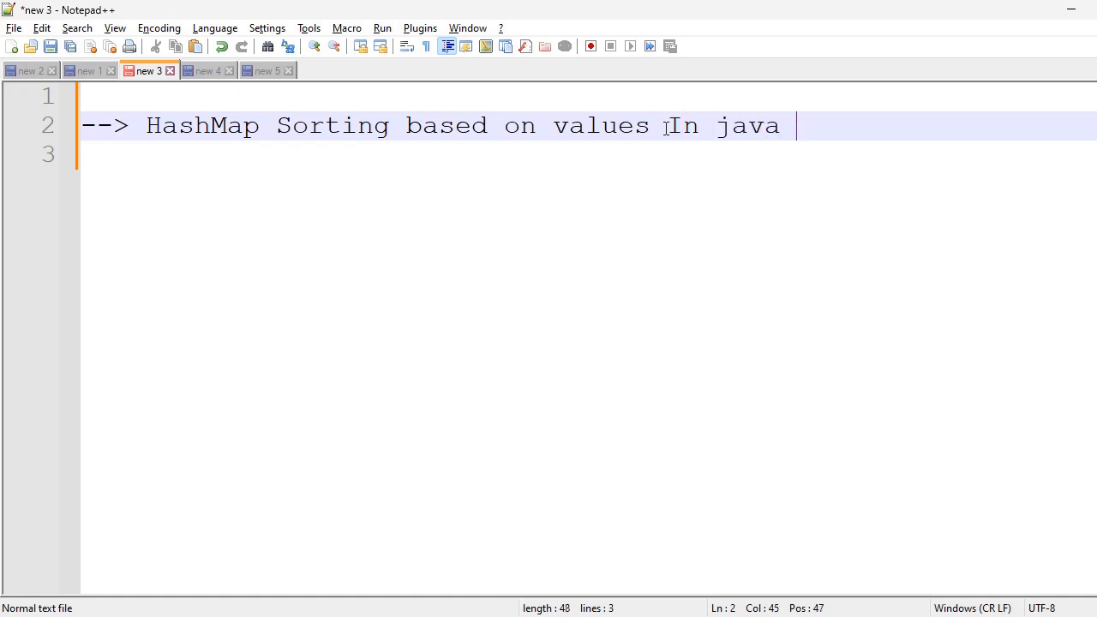
{"action": "type", "text": "8"}
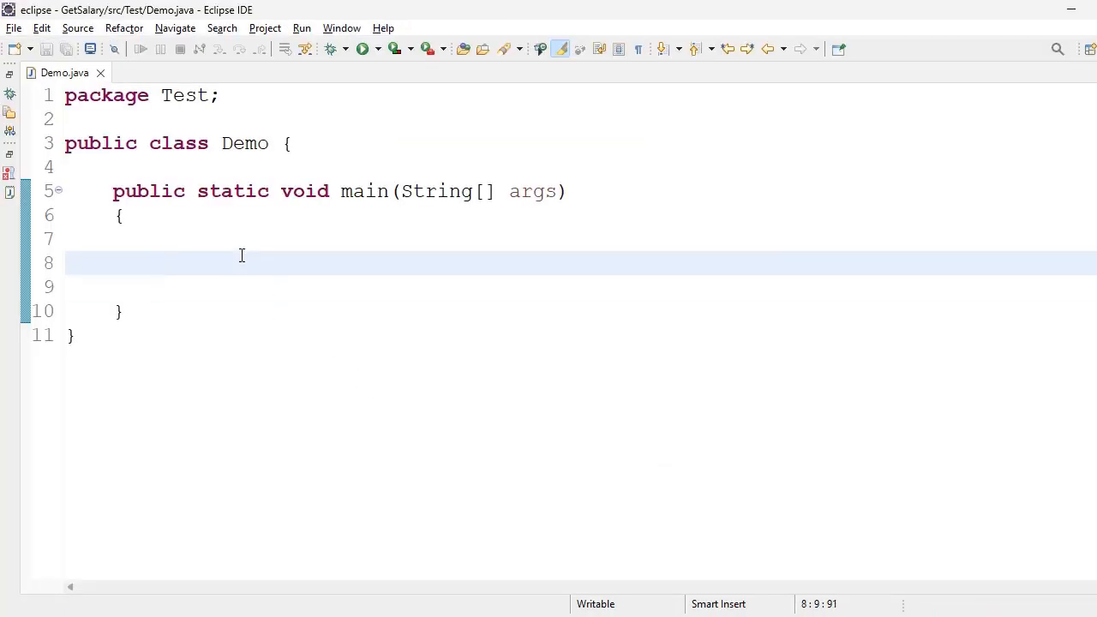
Declare HashMap<String,Integer> hm = new HashMap<>() in main and start the first put call
{"action": "type", "text": "Hash"}
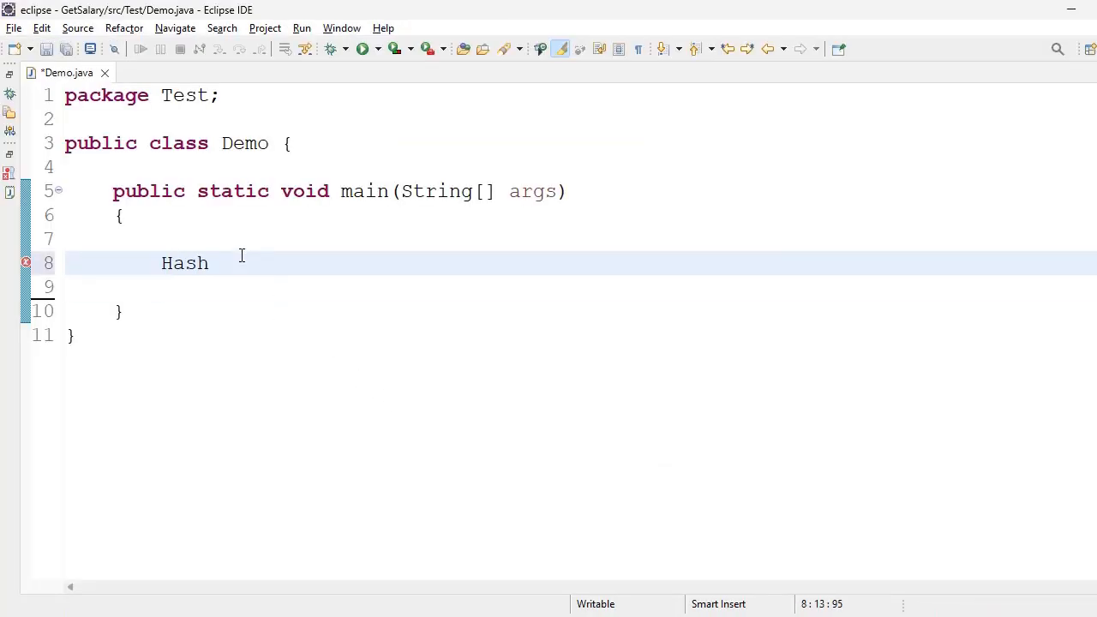
{"action": "type", "text": "Map<S>"}
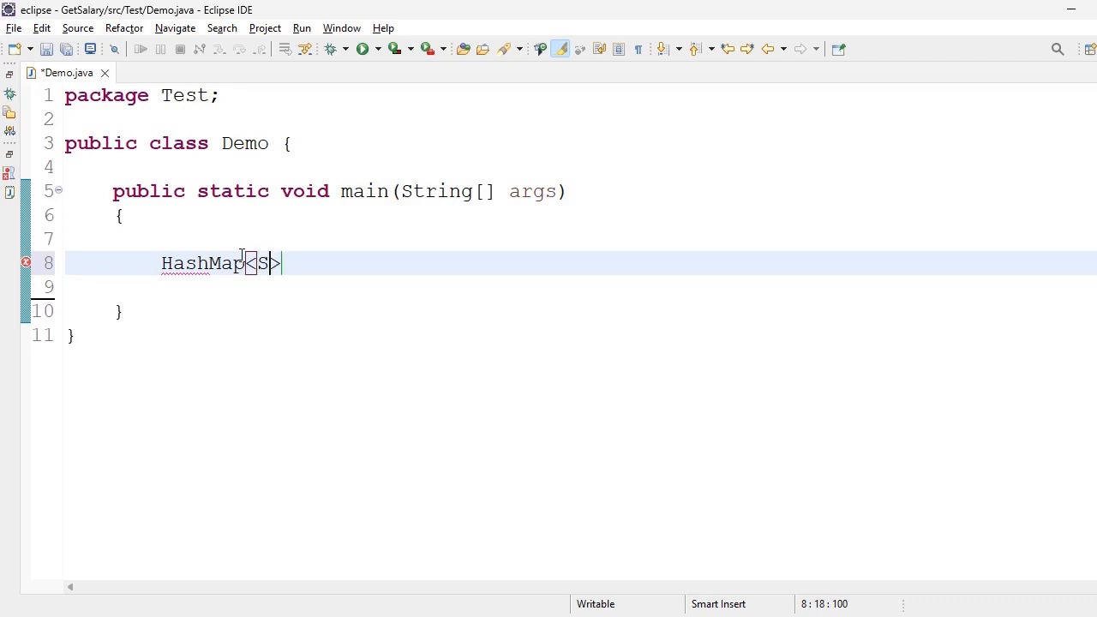
{"action": "type", "text": "tring,"}
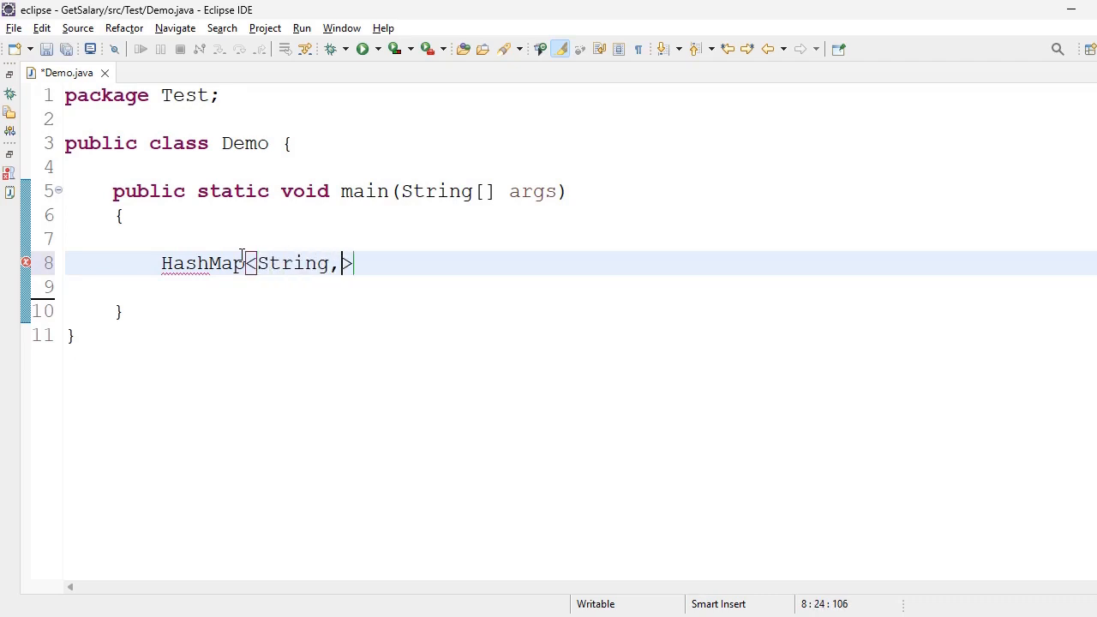
{"action": "type", "text": "Integer"}
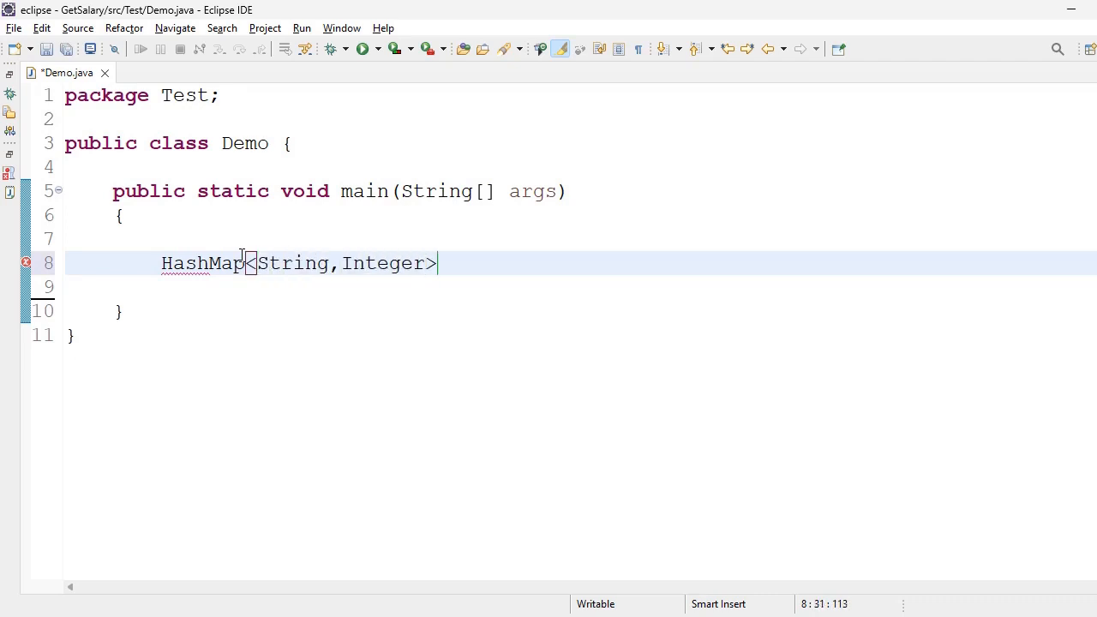
{"action": "type", "text": "hm=n"}
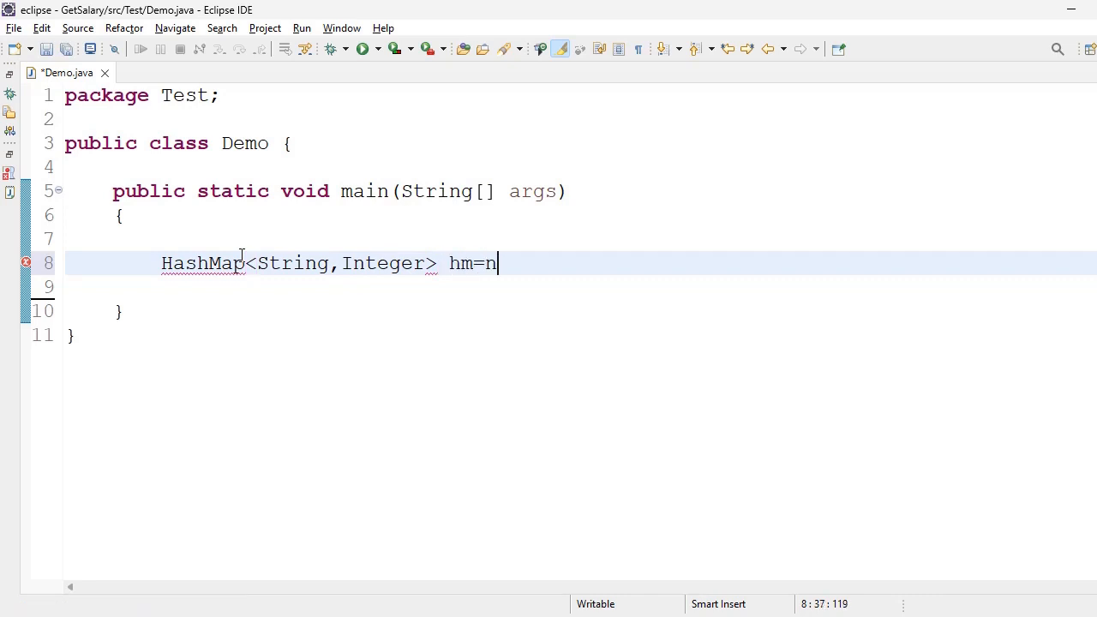
{"action": "type", "text": "ew Hash"}
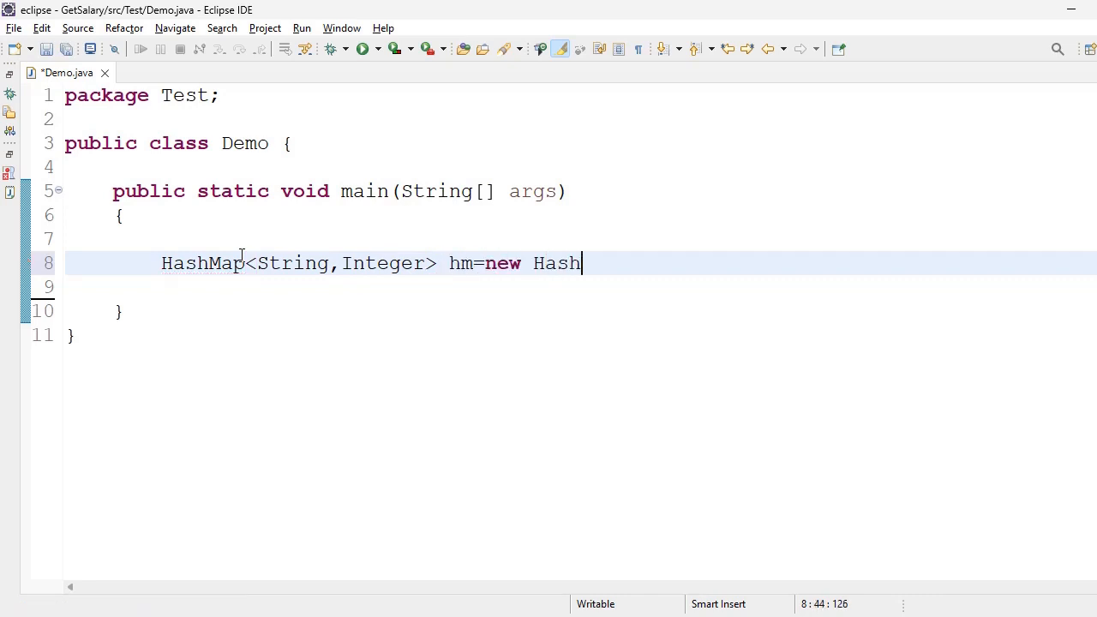
{"action": "type", "text": "Map"}
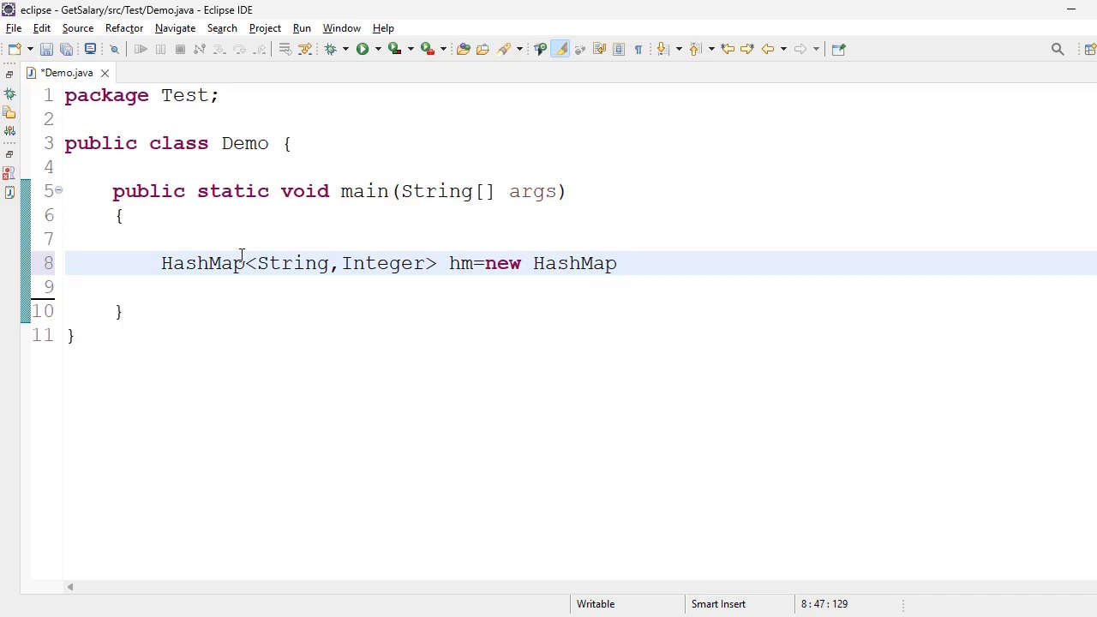
{"action": "type", "text": "<>();"}
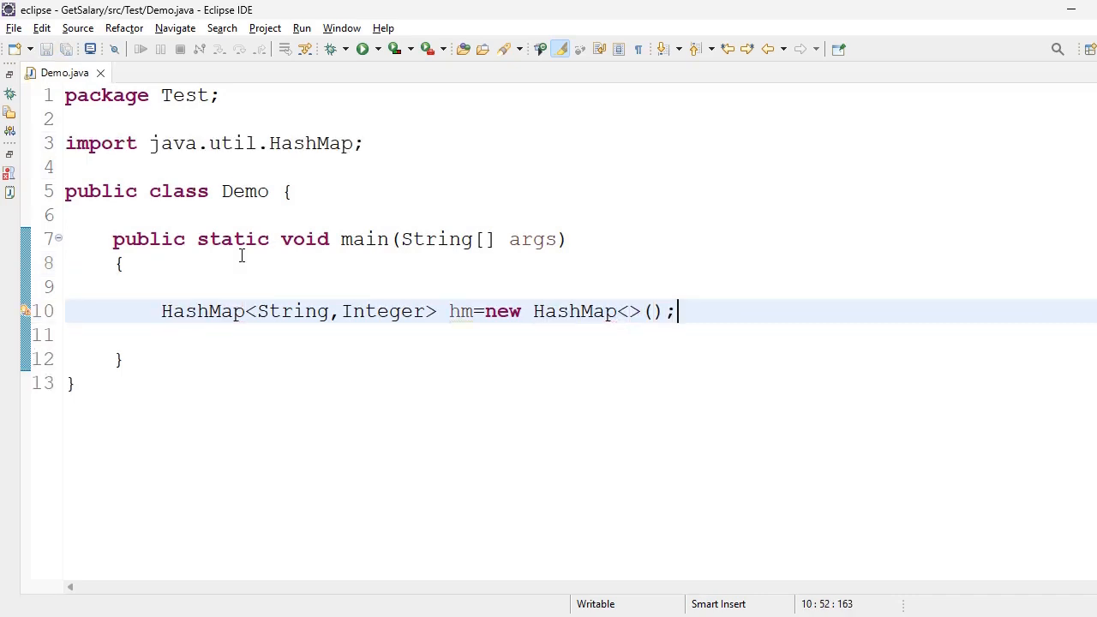
{"action": "type", "text": "hm.put(\"\", null"}
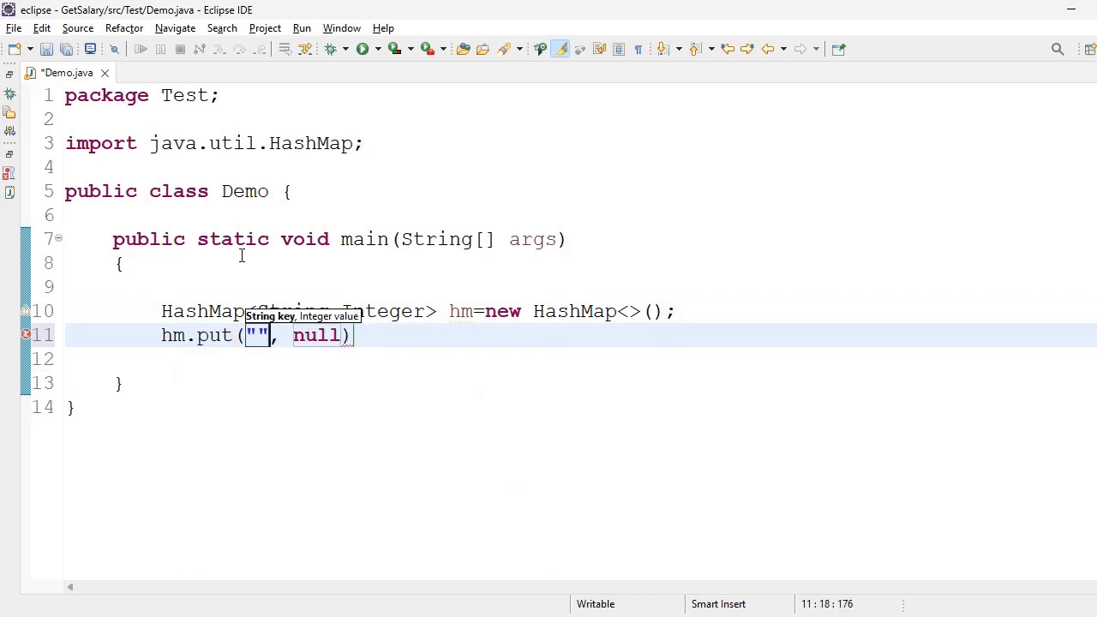
Add the entries Ashok 78 and kiran 12 to hm
{"action": "type", "text": "Ashok"}
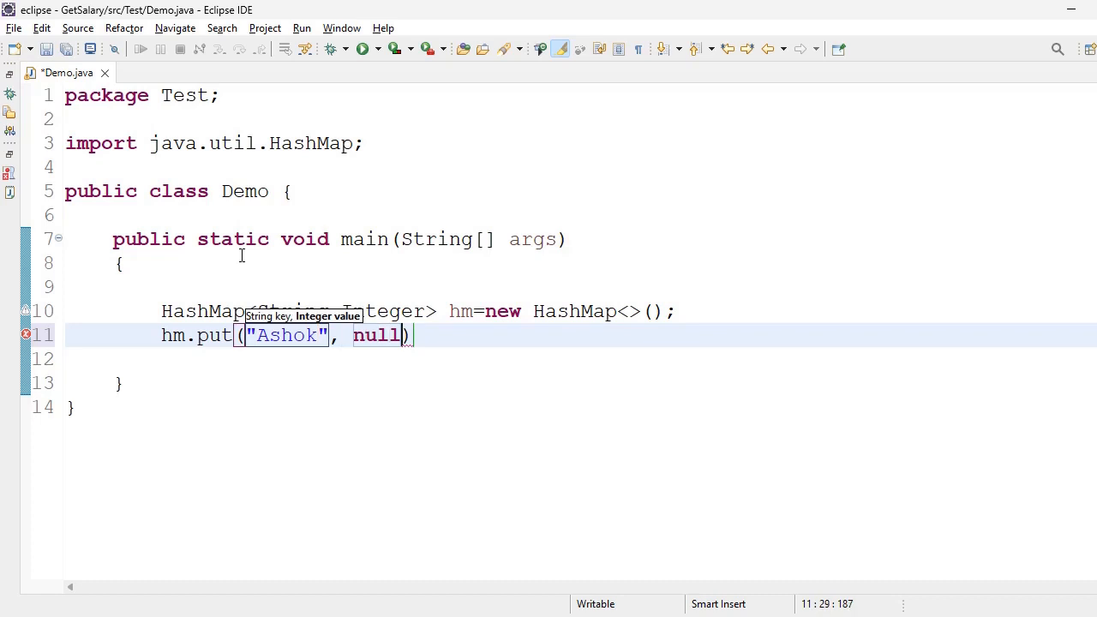
{"action": "key", "text": "BackSpace"}
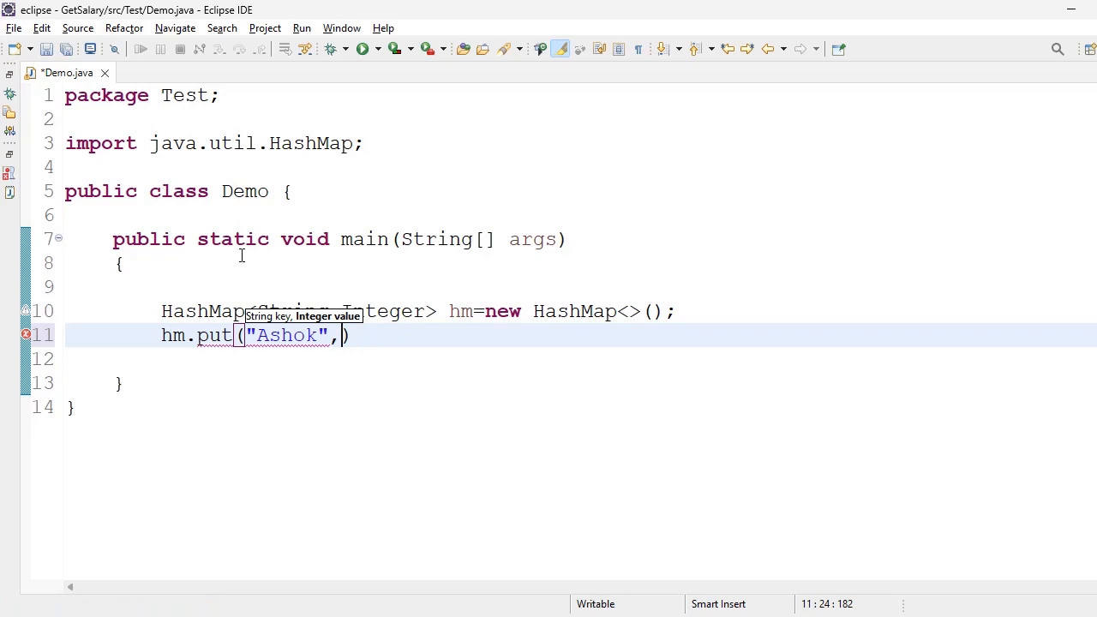
{"action": "type", "text": "78"}
{"action": "left_click", "coordinate": [582, 358]}
{"action": "type", "text": "hm.put(\"kiran\", "}
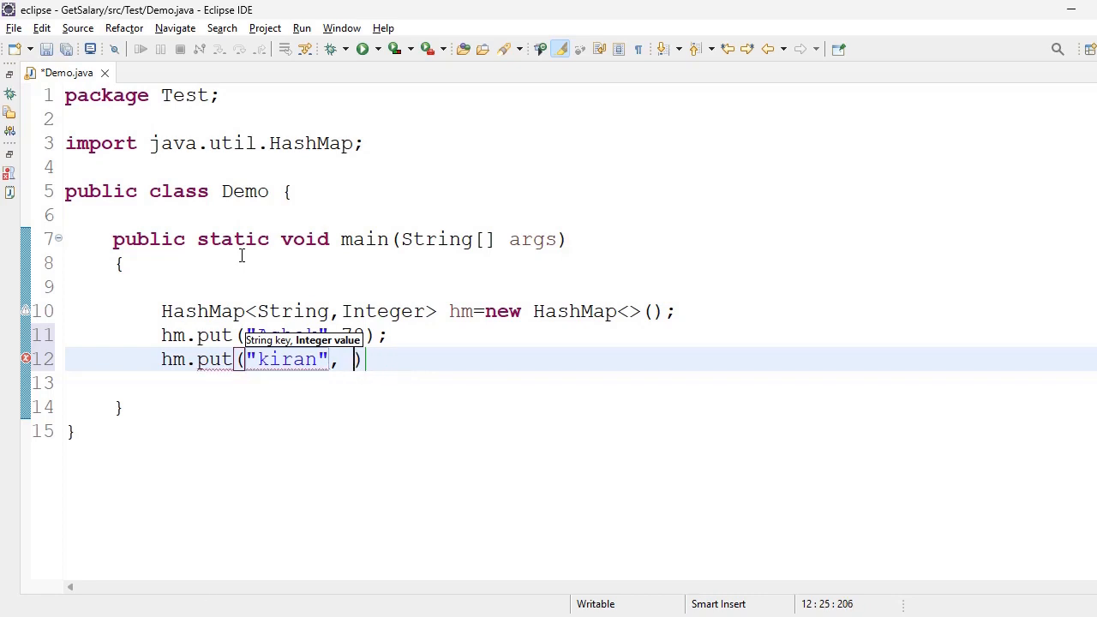
{"action": "type", "text": "12"}
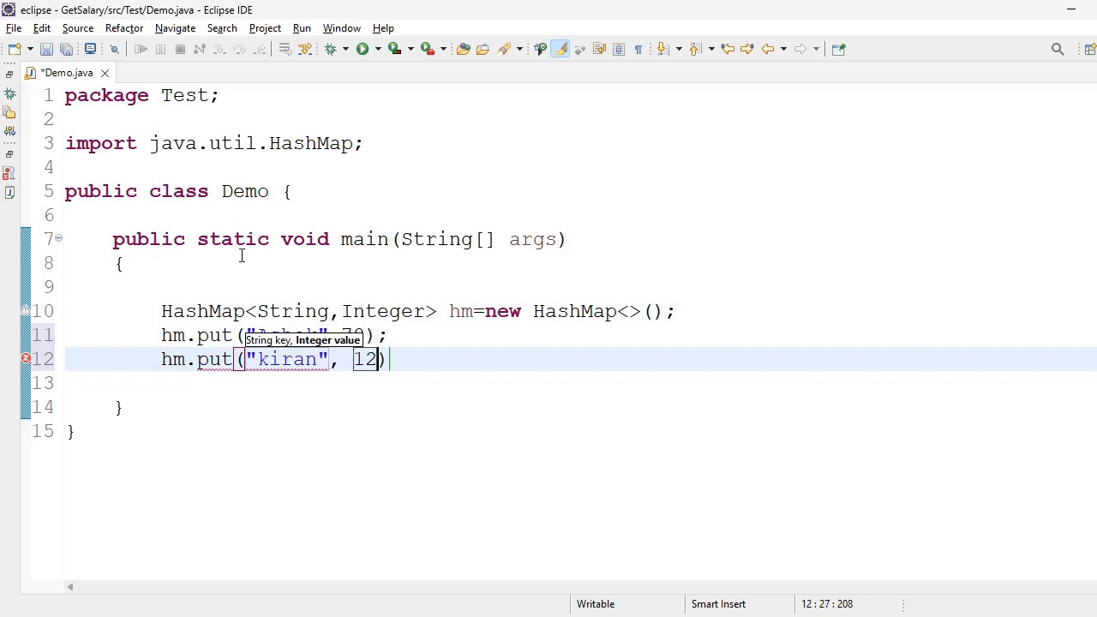
Add the entries suresh 35 and mahesh 99 to hm
{"action": "type", "text": "hm"}
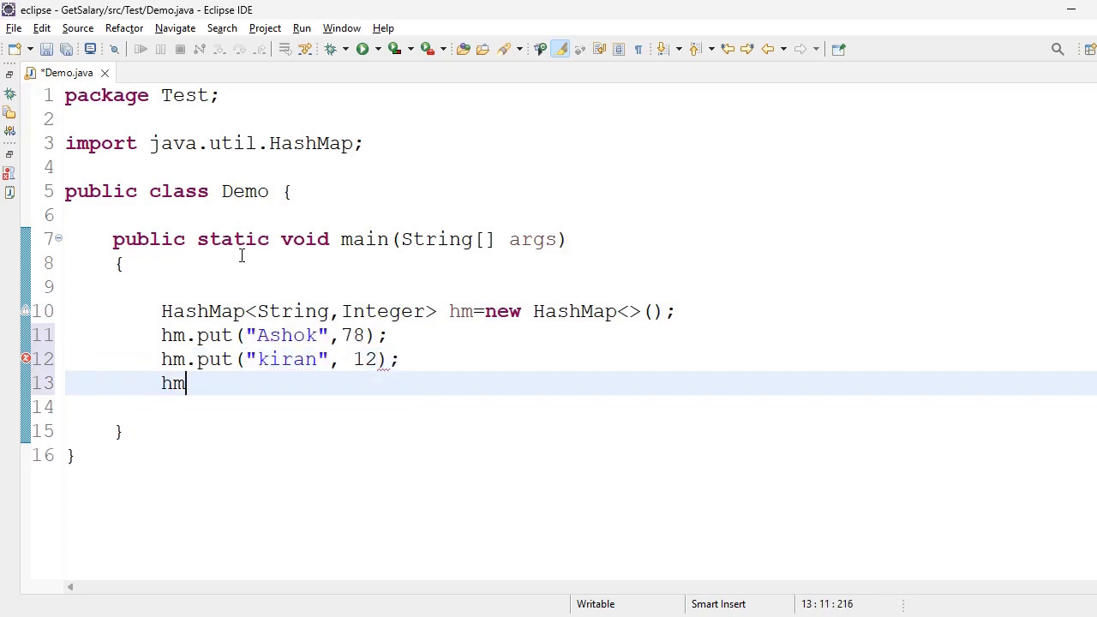
{"action": "type", "text": ".put(, null"}
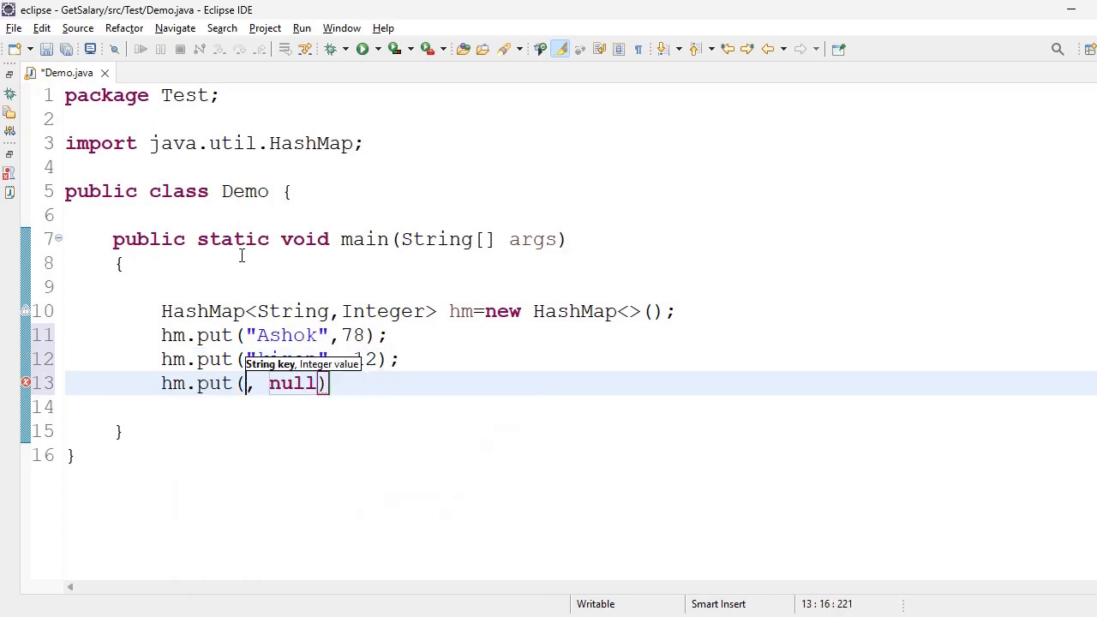
{"action": "type", "text": "\"\""}
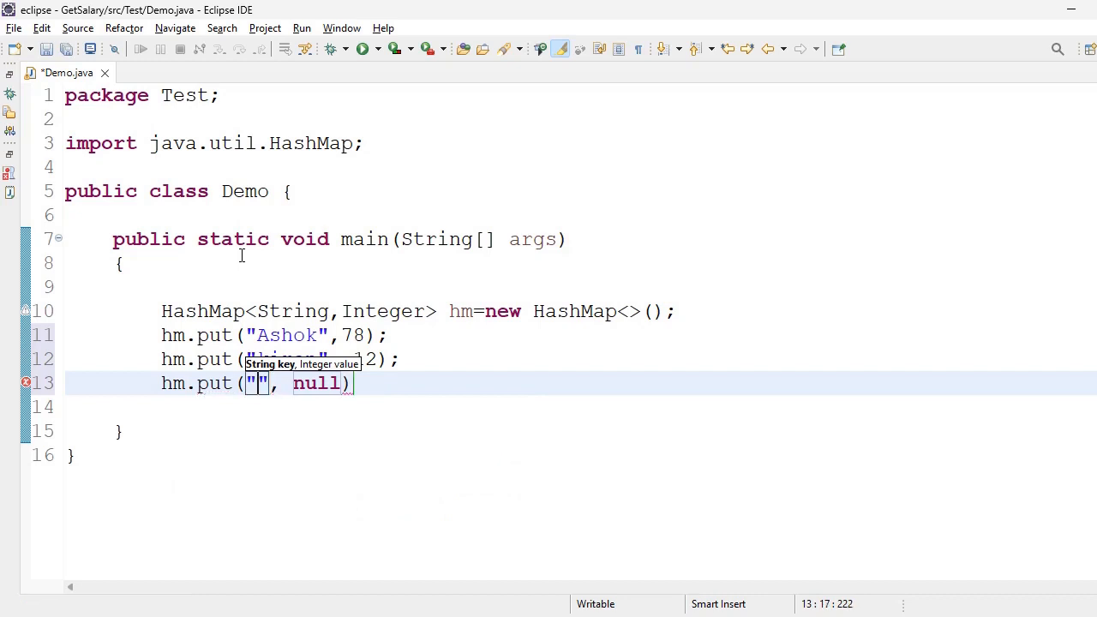
{"action": "type", "text": "suresh"}
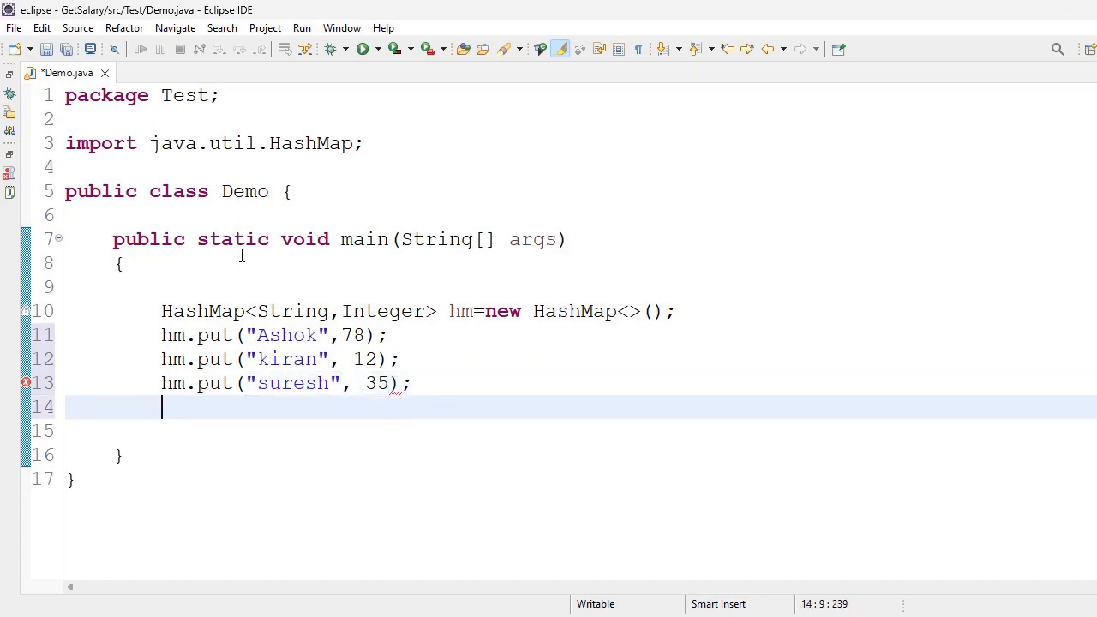
{"action": "type", "text": "hm.put(null, null"}
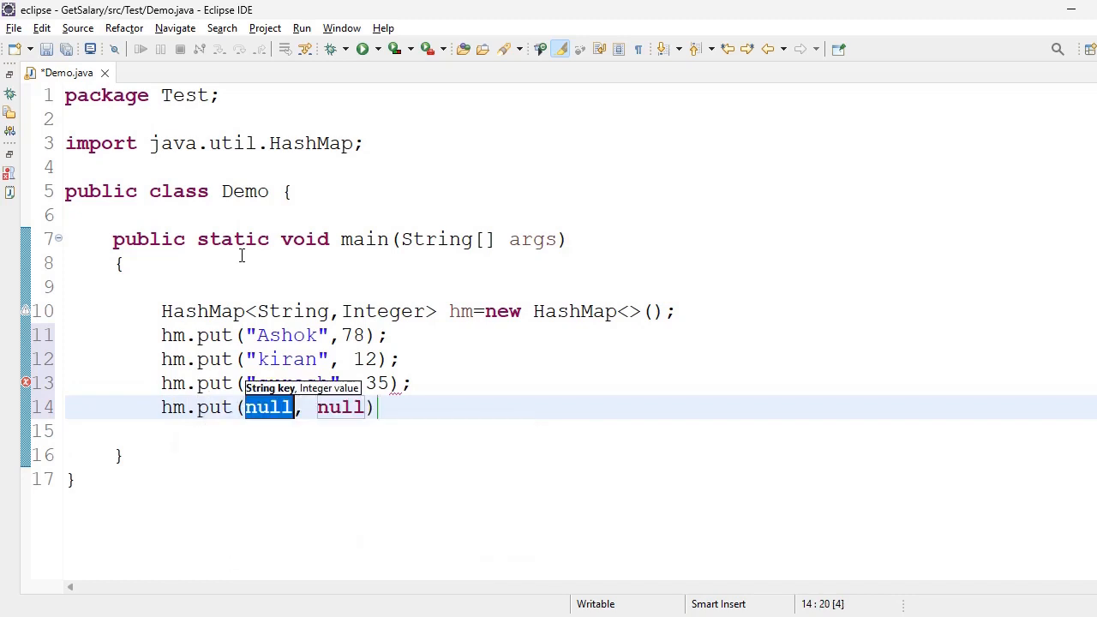
{"action": "type", "text": "\"\""}
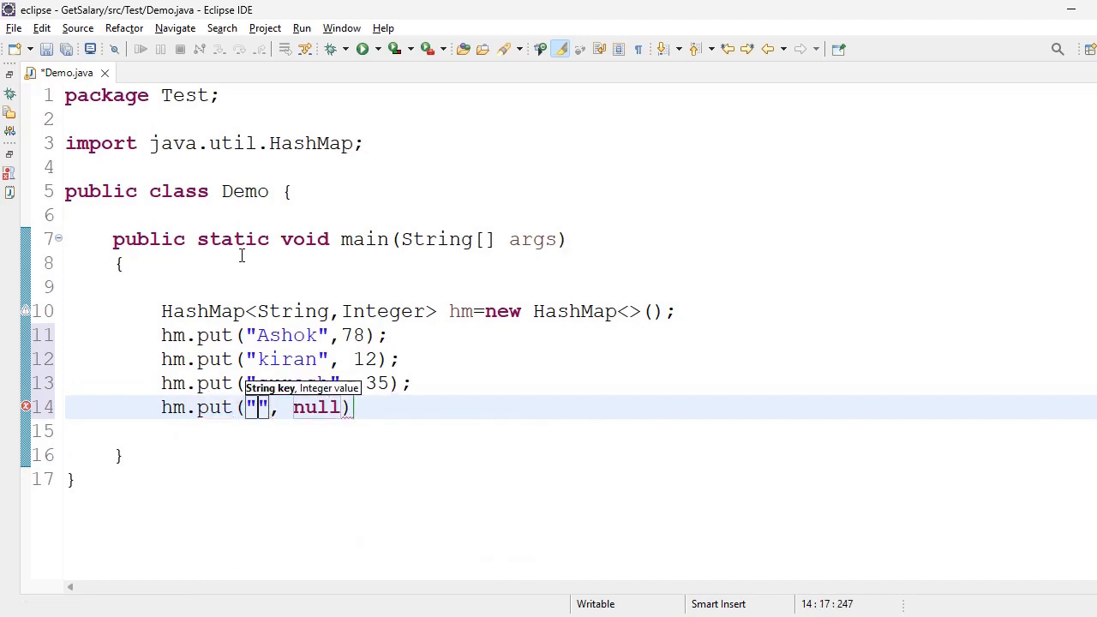
{"action": "type", "text": "mahesh"}
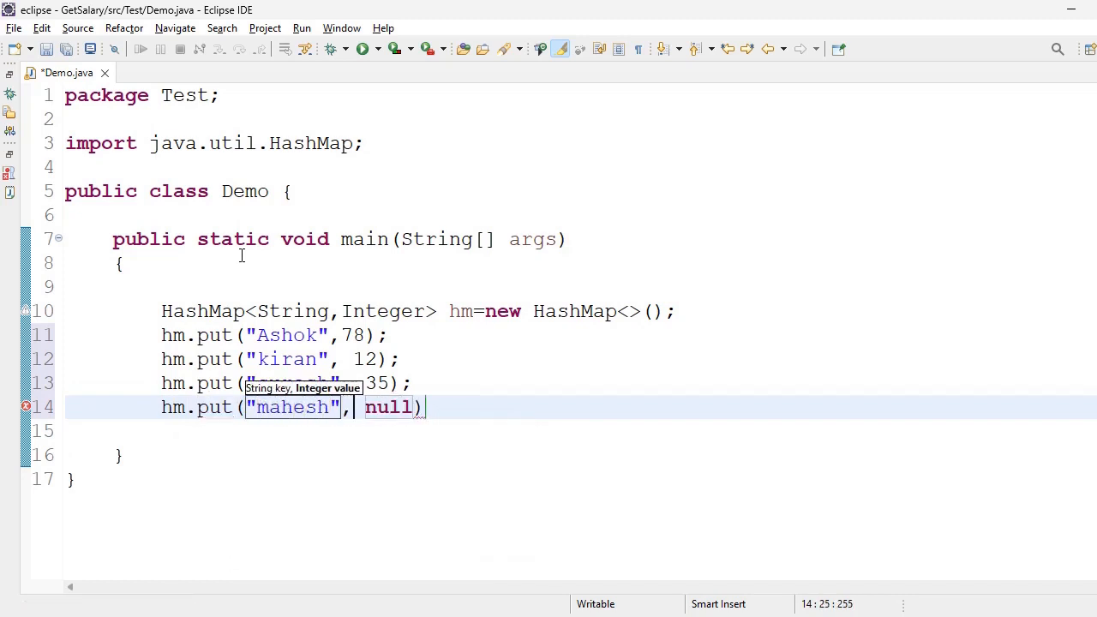
{"action": "key", "text": "BackSpace"}
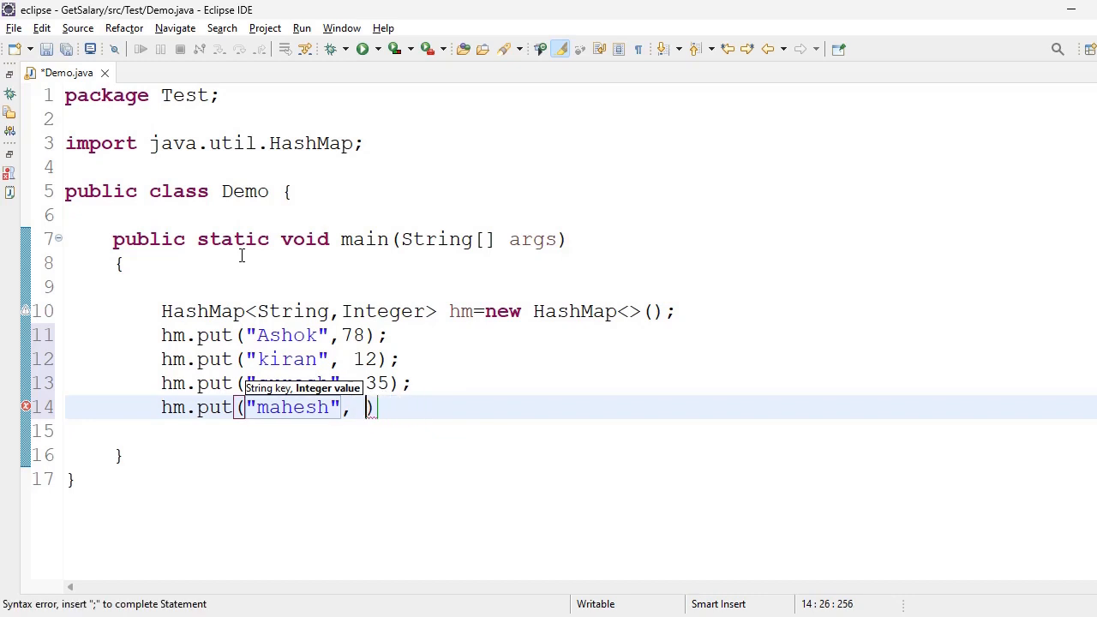
{"action": "type", "text": "99"}
{"action": "left_click", "coordinate": [581, 430]}
{"action": "type", "text": "h"}
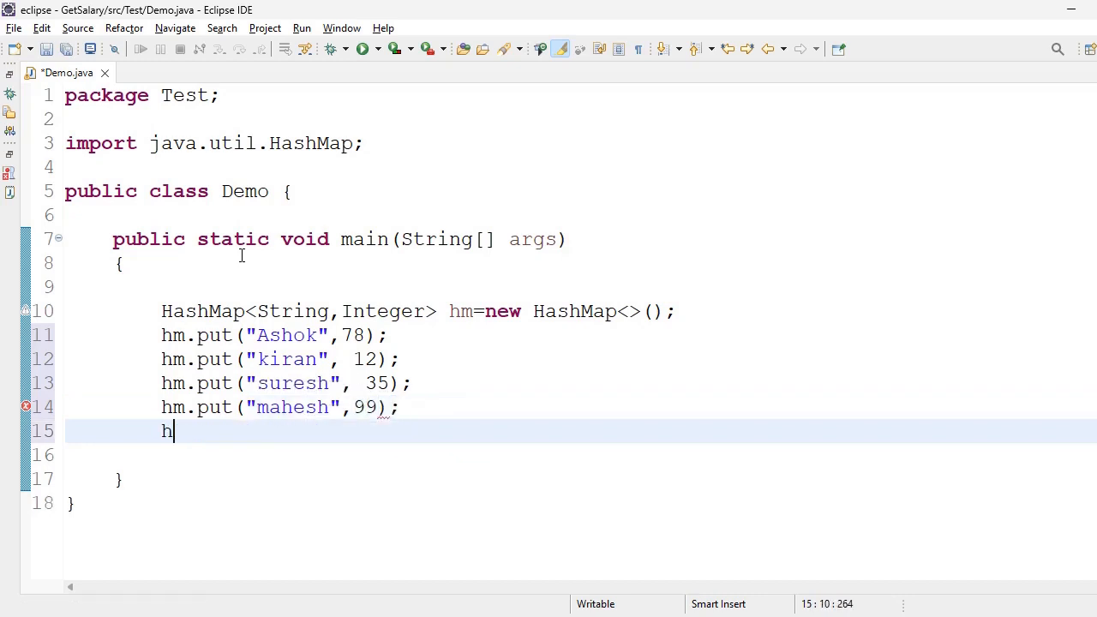
Add a fifth entry hm.put("gita", 25) and save the file
{"action": "type", "text": "m.put(, null"}
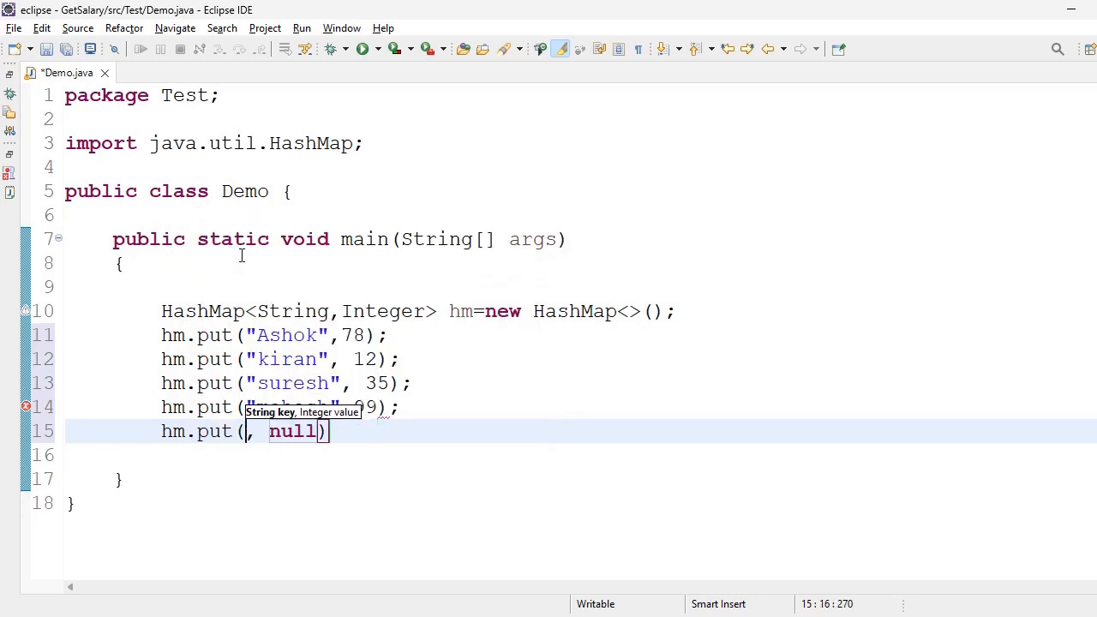
{"action": "type", "text": "\"\""}
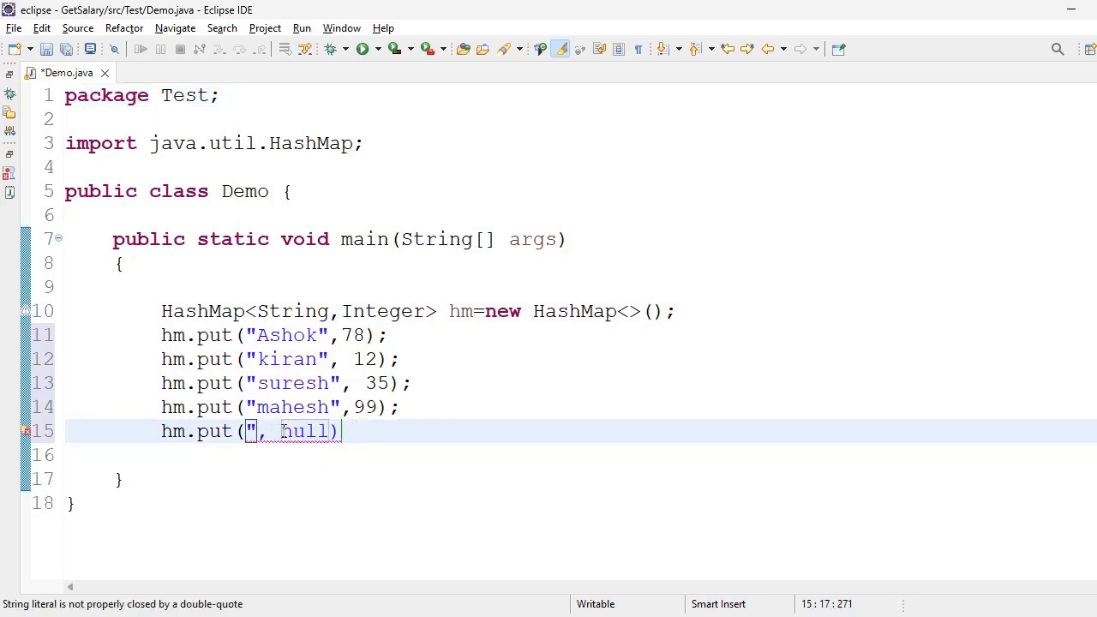
{"action": "type", "text": "\""}
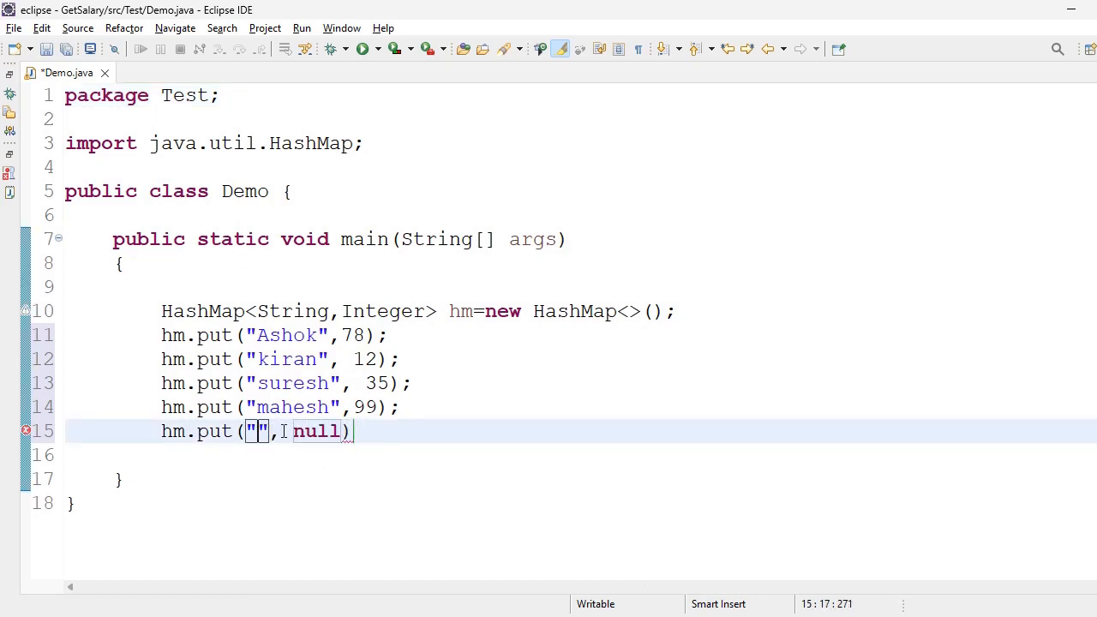
{"action": "type", "text": "Gita"}
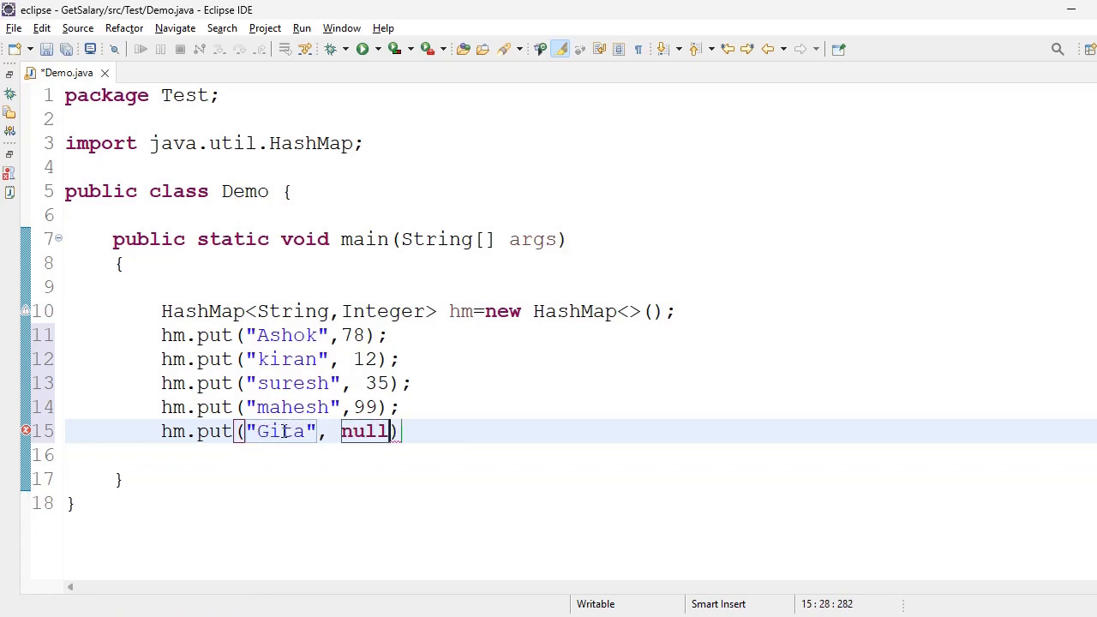
{"action": "key", "text": "Delete"}
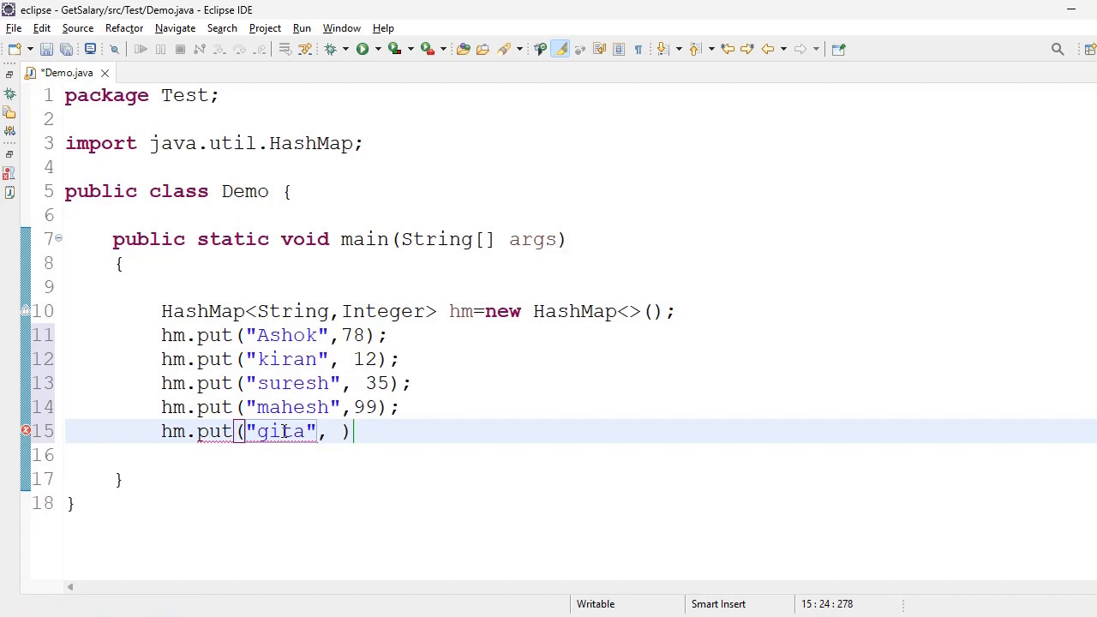
{"action": "type", "text": "25"}
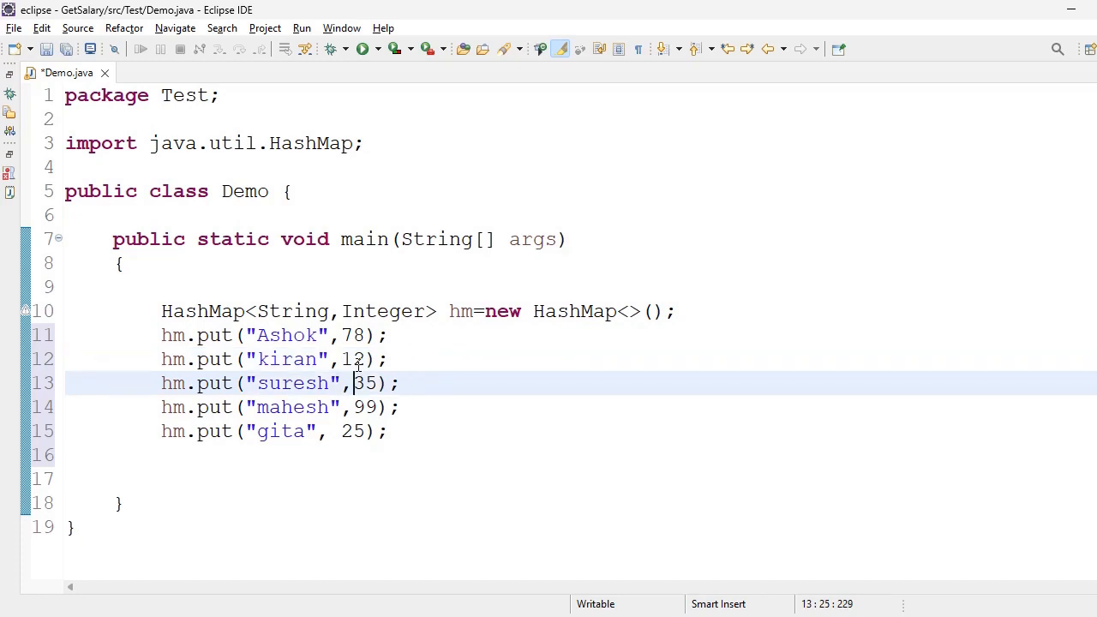
{"action": "key", "text": "ctrl+s"}
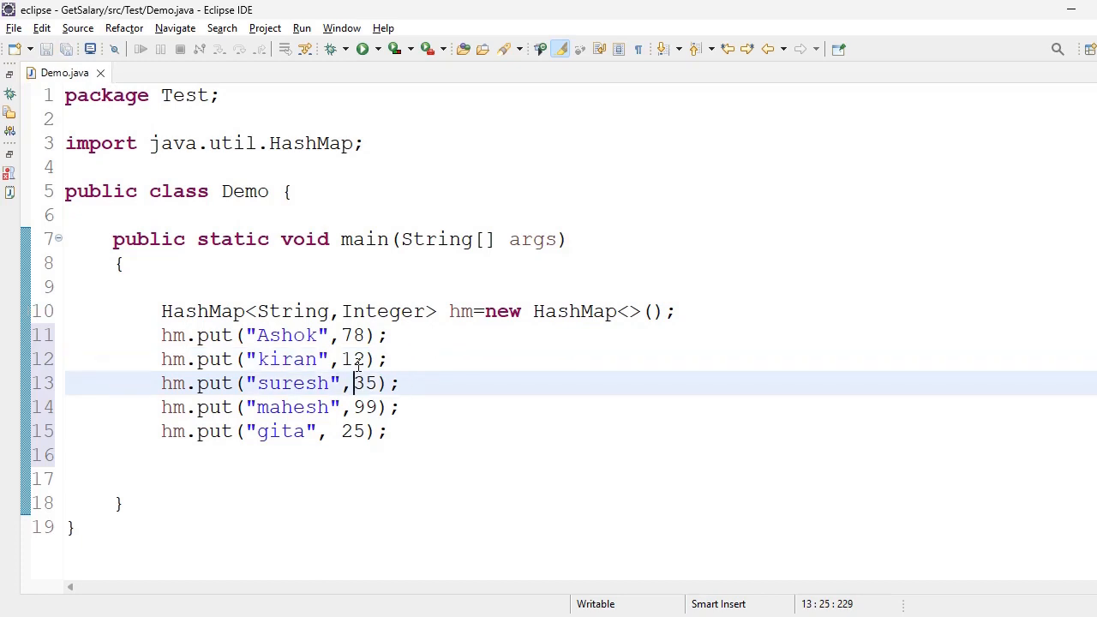
Write hm.entrySet().stream().sorted() using content assist
{"action": "type", "text": "hm"}
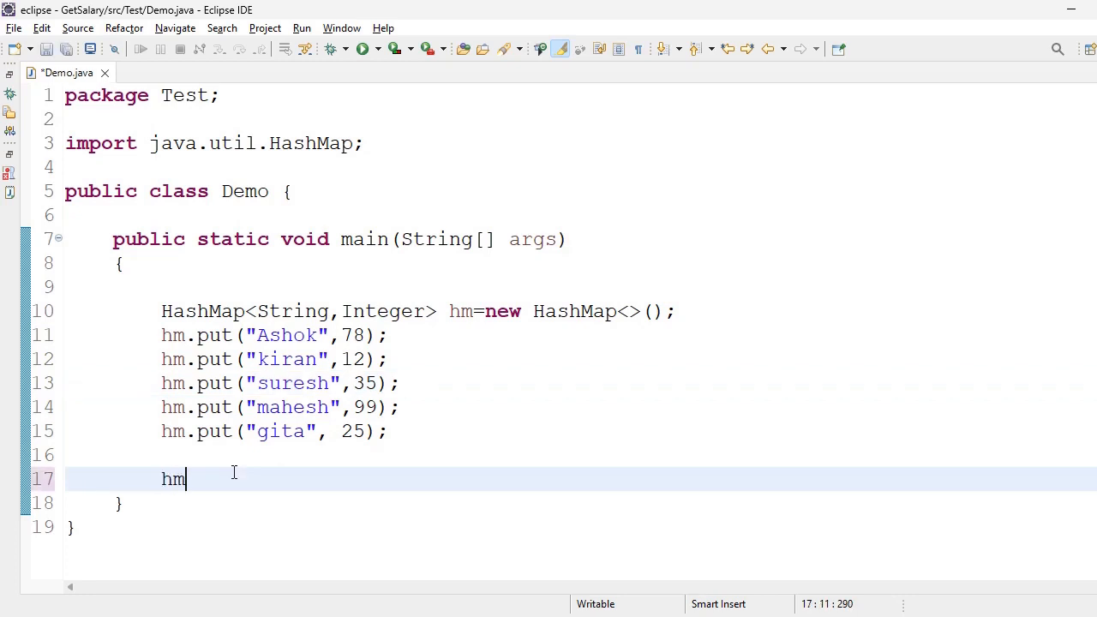
{"action": "type", "text": "."}
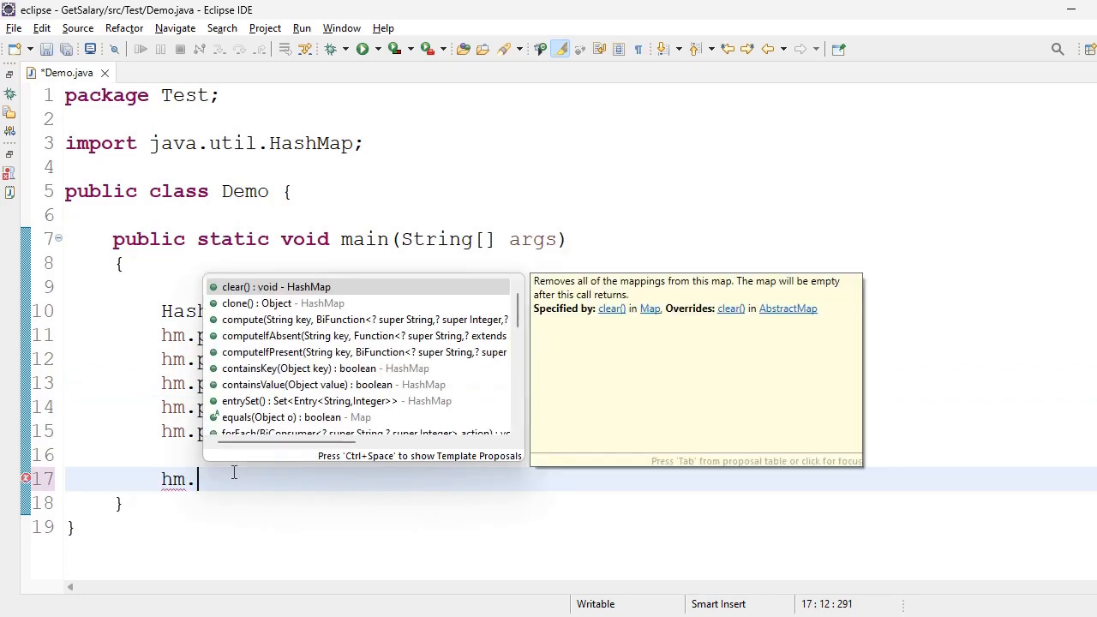
{"action": "type", "text": "entrySet()."}
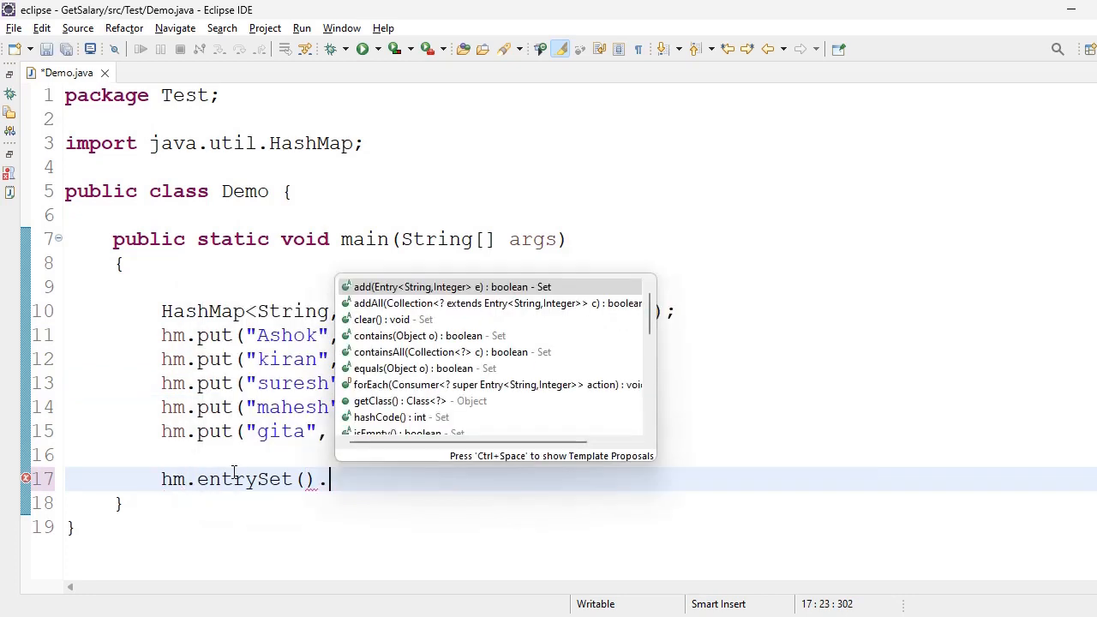
{"action": "type", "text": "stream("}
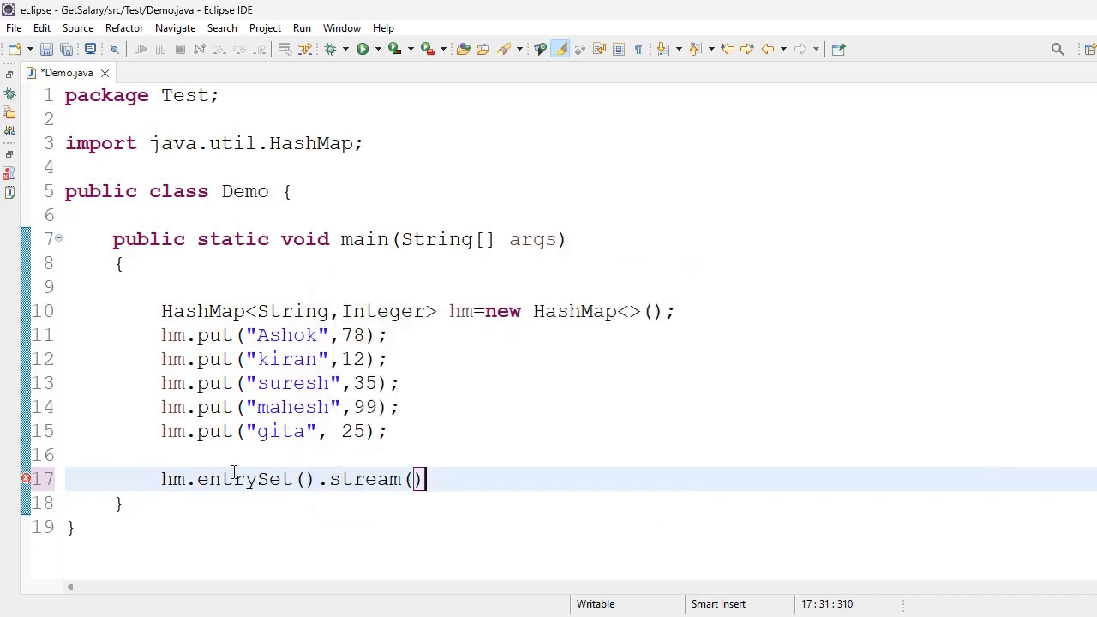
{"action": "type", "text": ".sorted"}
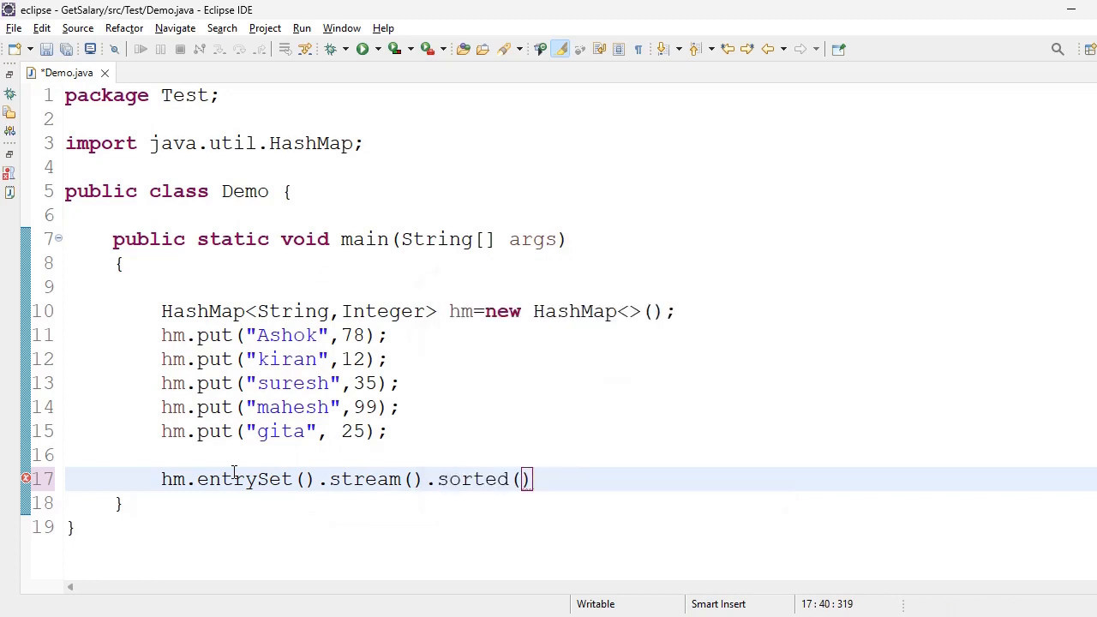
{"action": "type", "text": "()"}
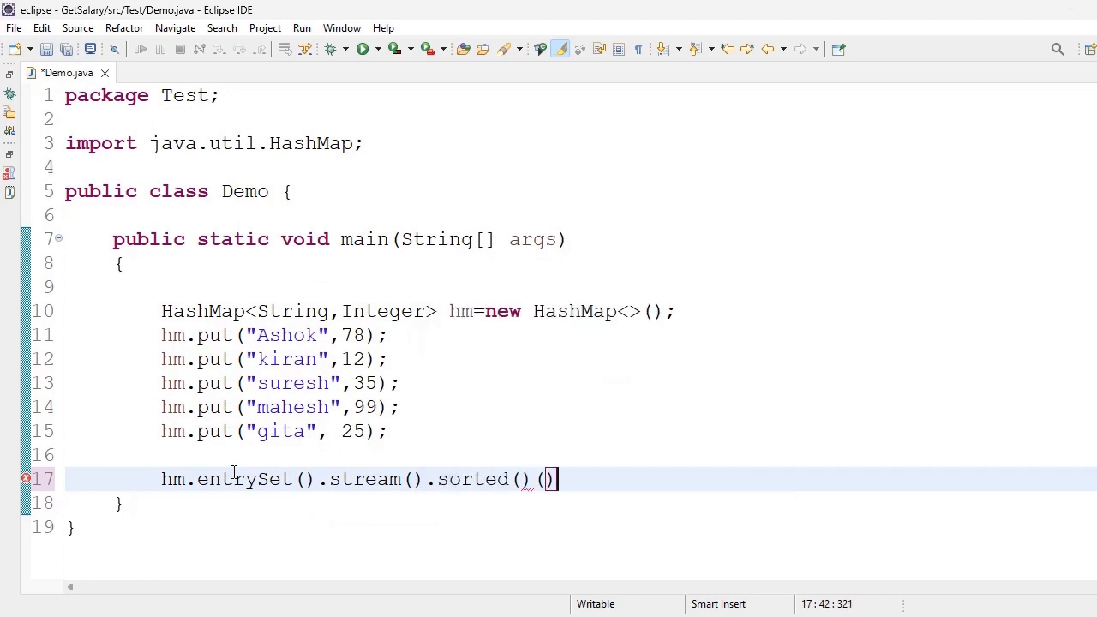
Begin the comparator lambda (o1,o2)->o1.com inside sorted
{"action": "type", "text": "("}
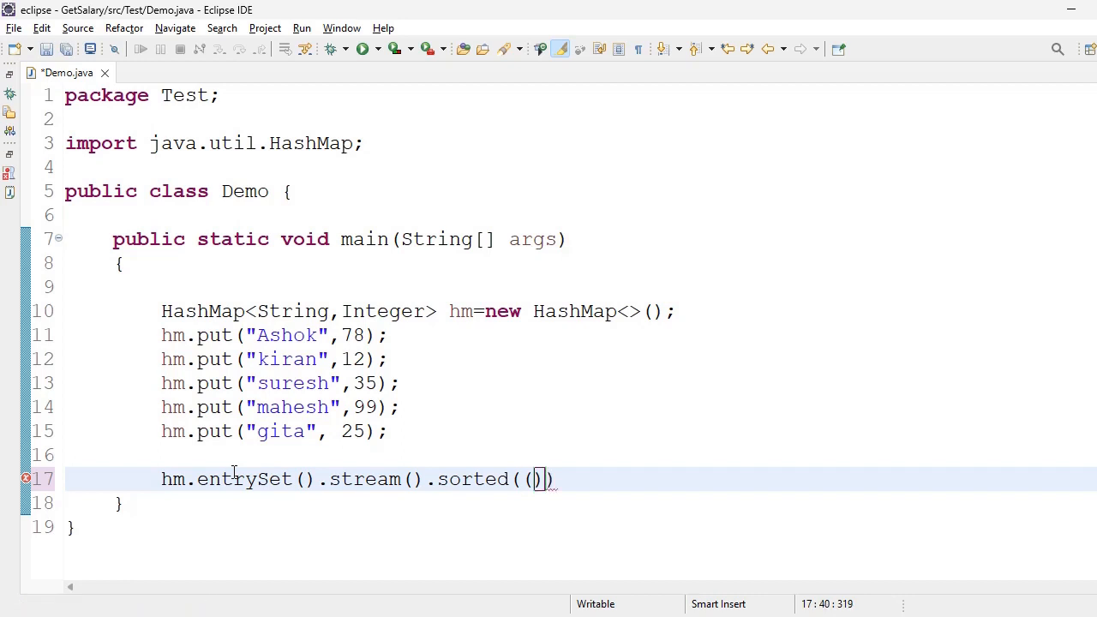
{"action": "type", "text": "o1,"}
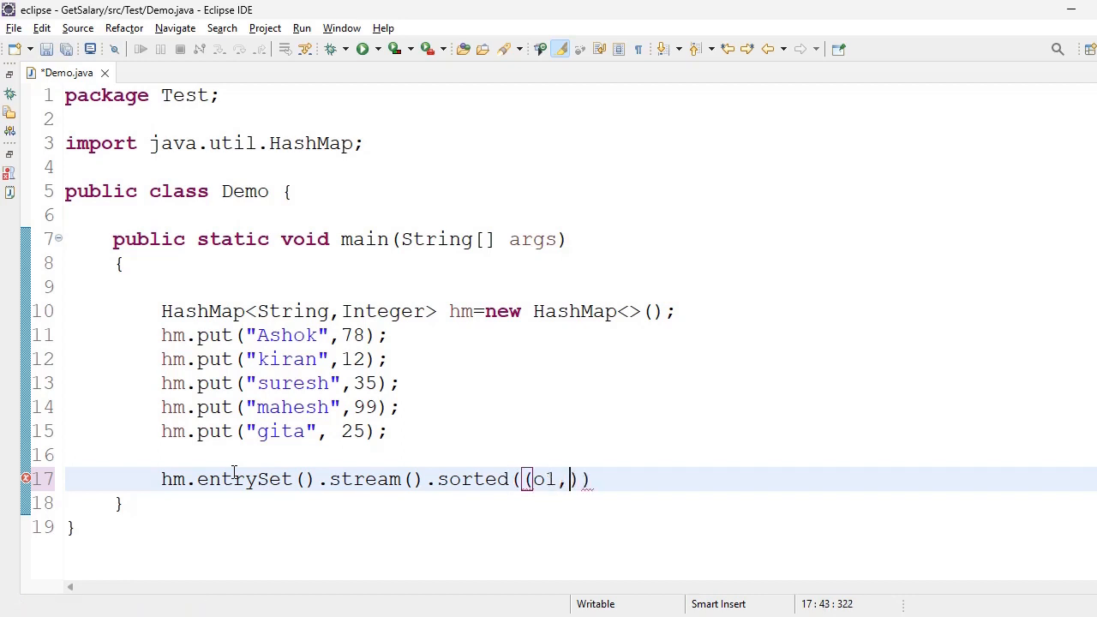
{"action": "type", "text": "o2"}
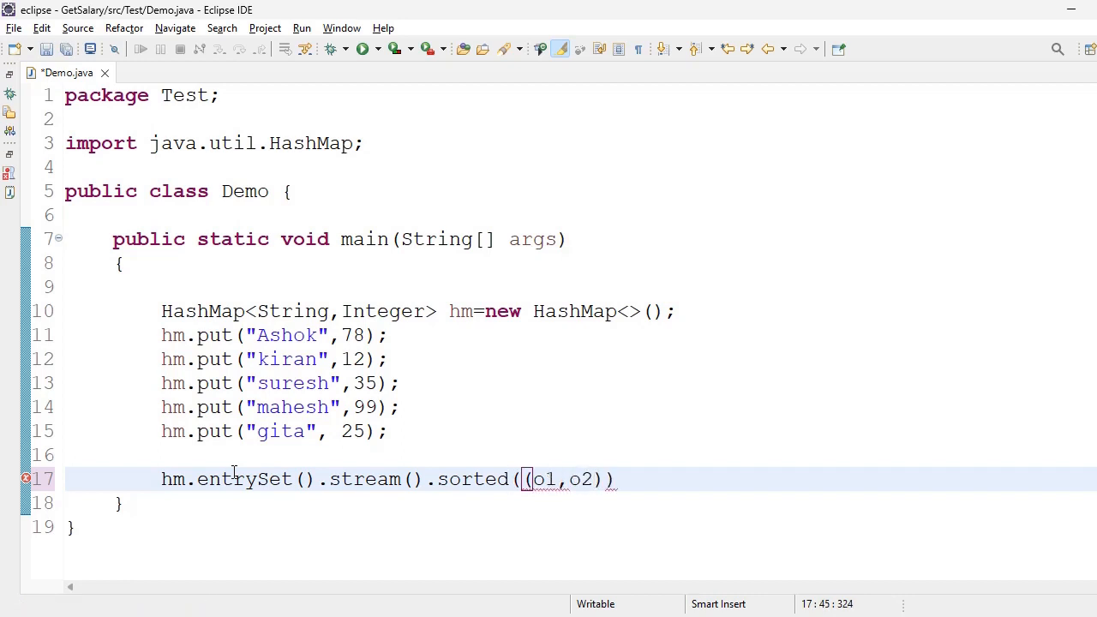
{"action": "type", "text": "->"}
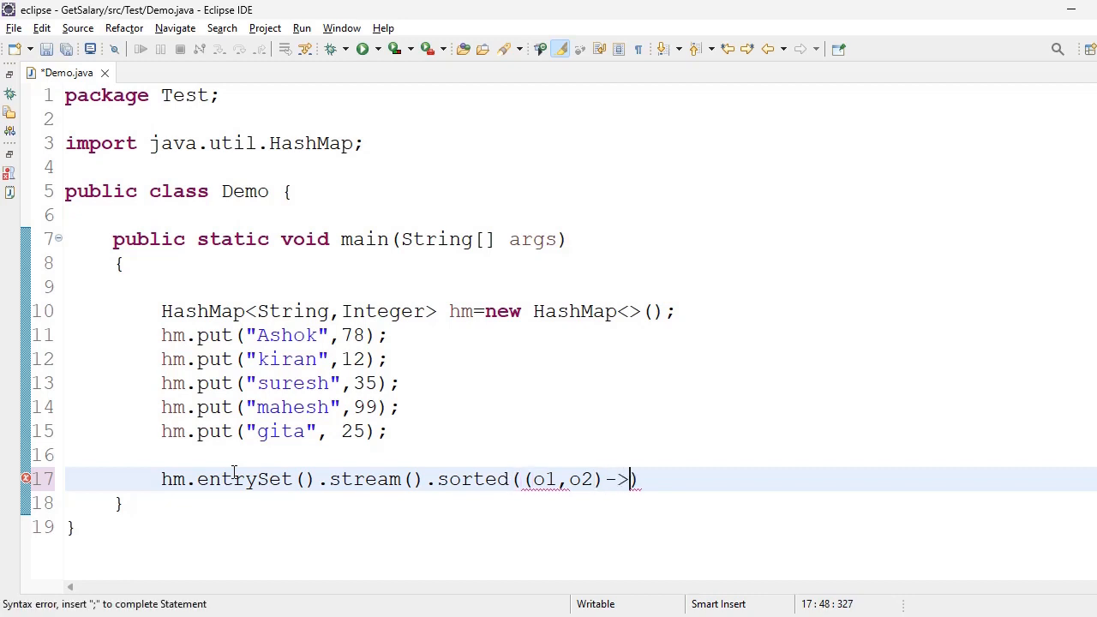
{"action": "type", "text": "o1"}
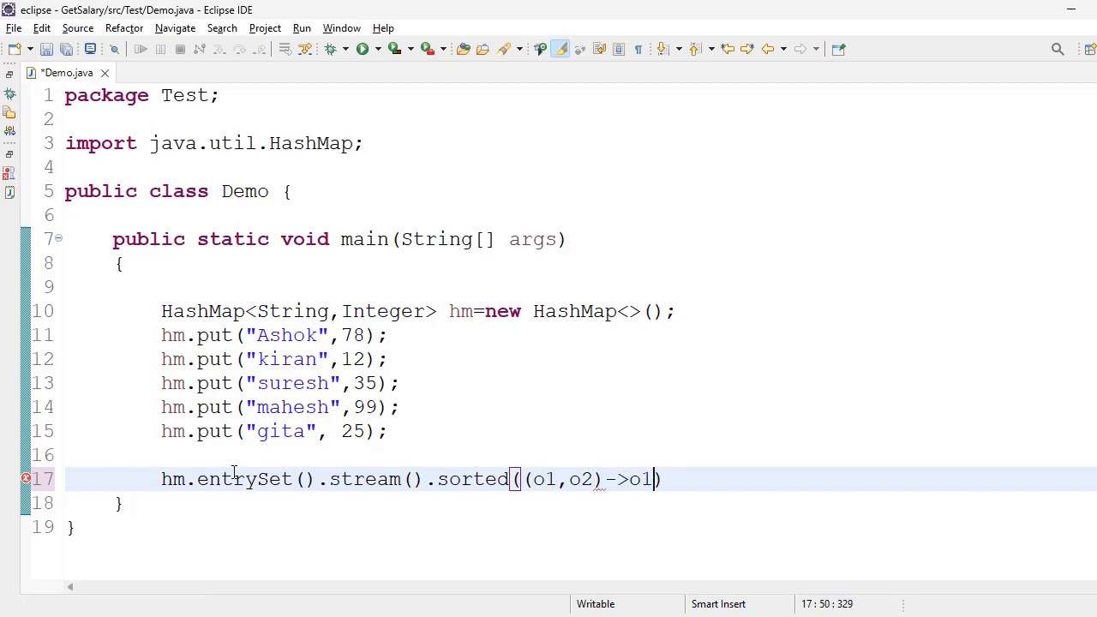
{"action": "type", "text": ".com"}
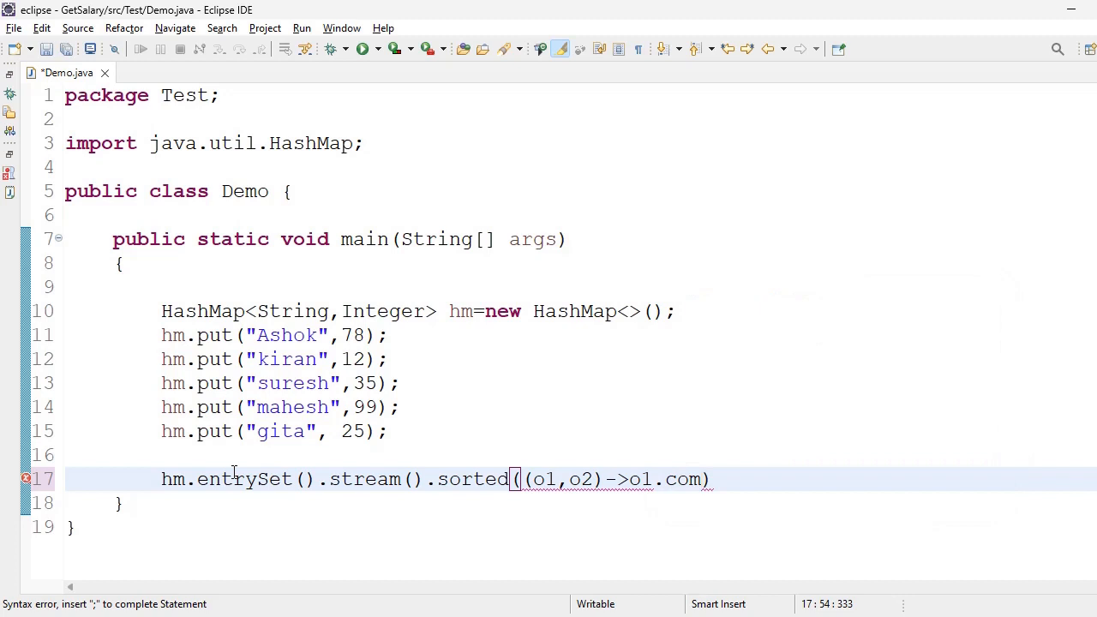
Complete the lambda as o1.getValue().compareTo(o2.getValue())
{"action": "key", "text": "BackSpace"}
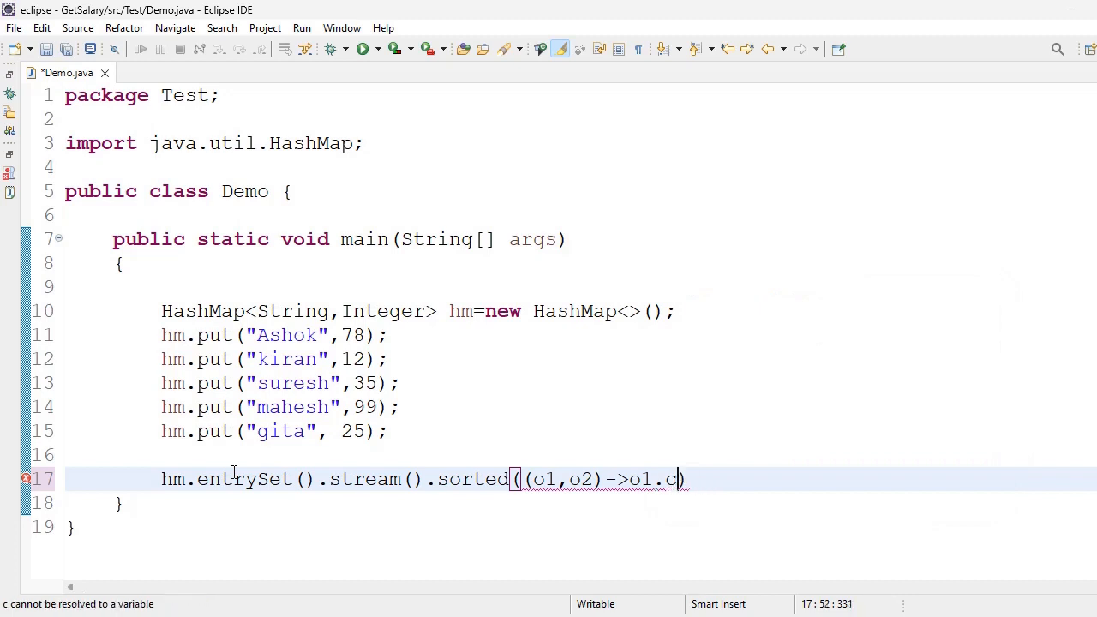
{"action": "type", "text": "o"}
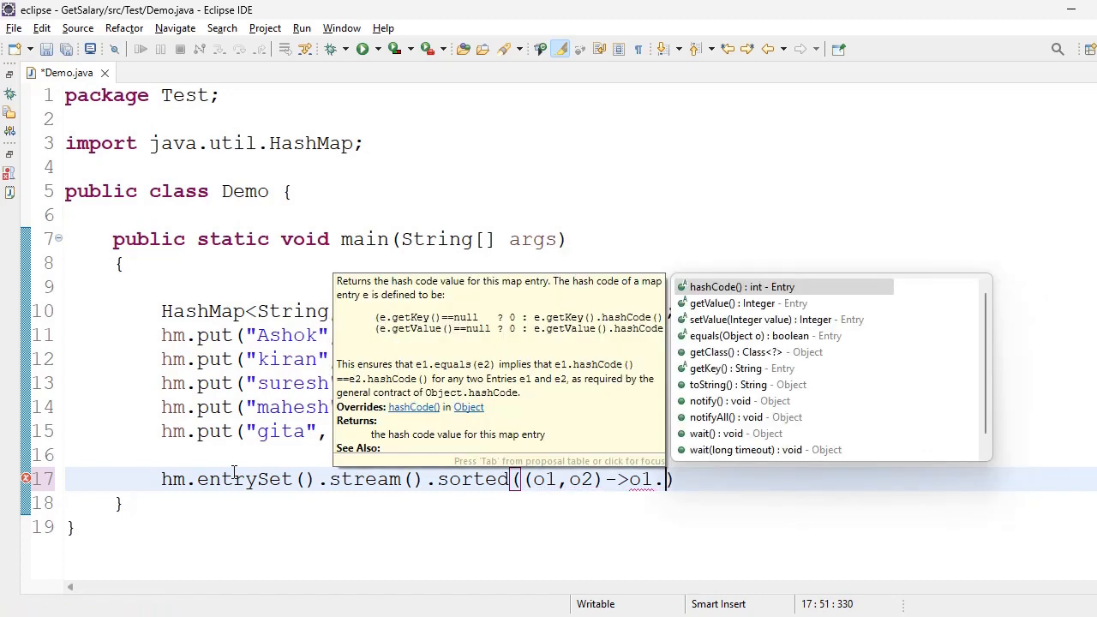
{"action": "type", "text": "c"}
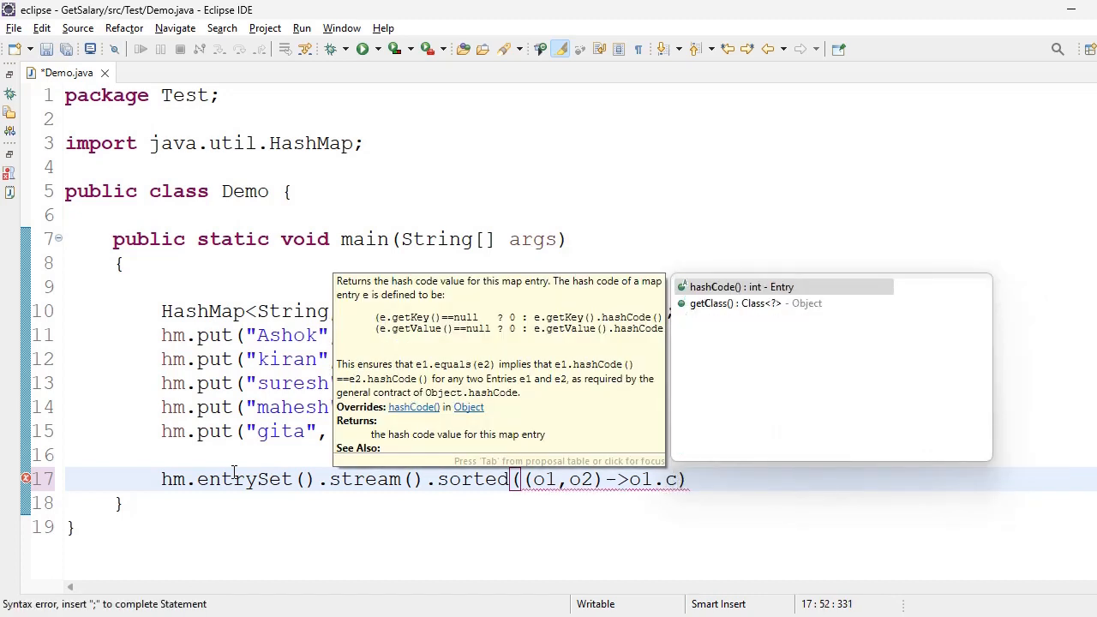
{"action": "type", "text": "."}
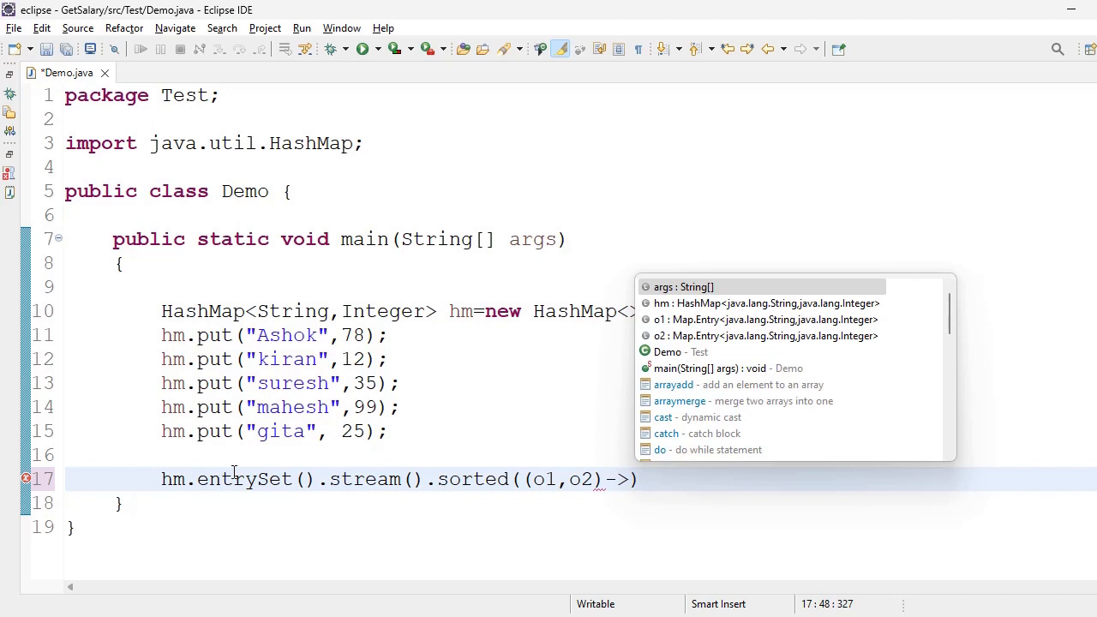
{"action": "type", "text": "o1"}
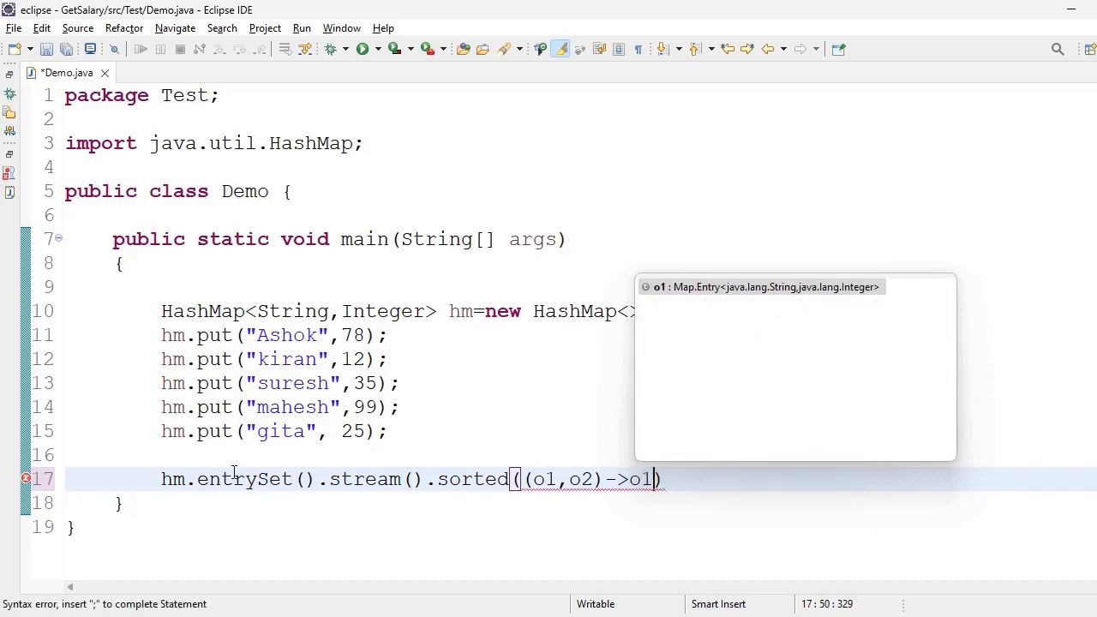
{"action": "type", "text": ".c"}
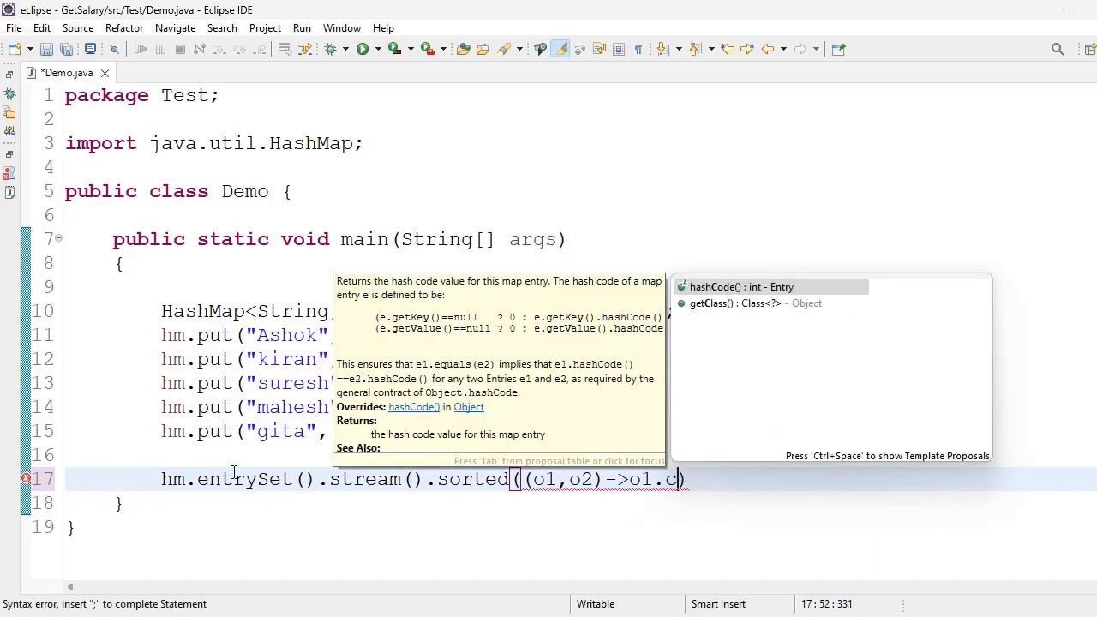
{"action": "key", "text": "backspace"}
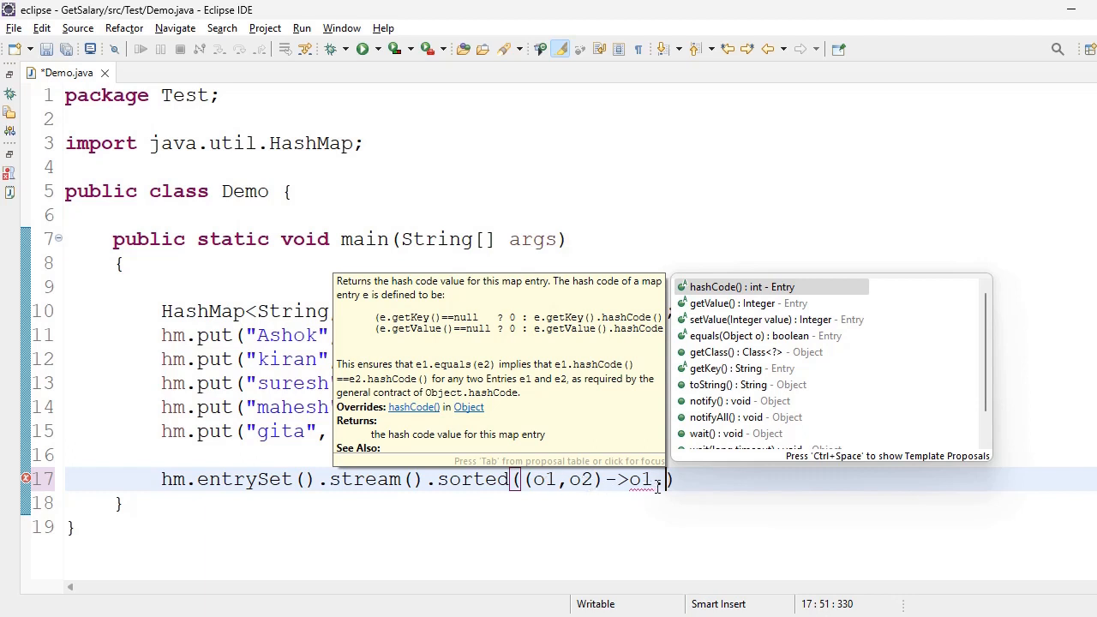
{"action": "type", "text": "."}
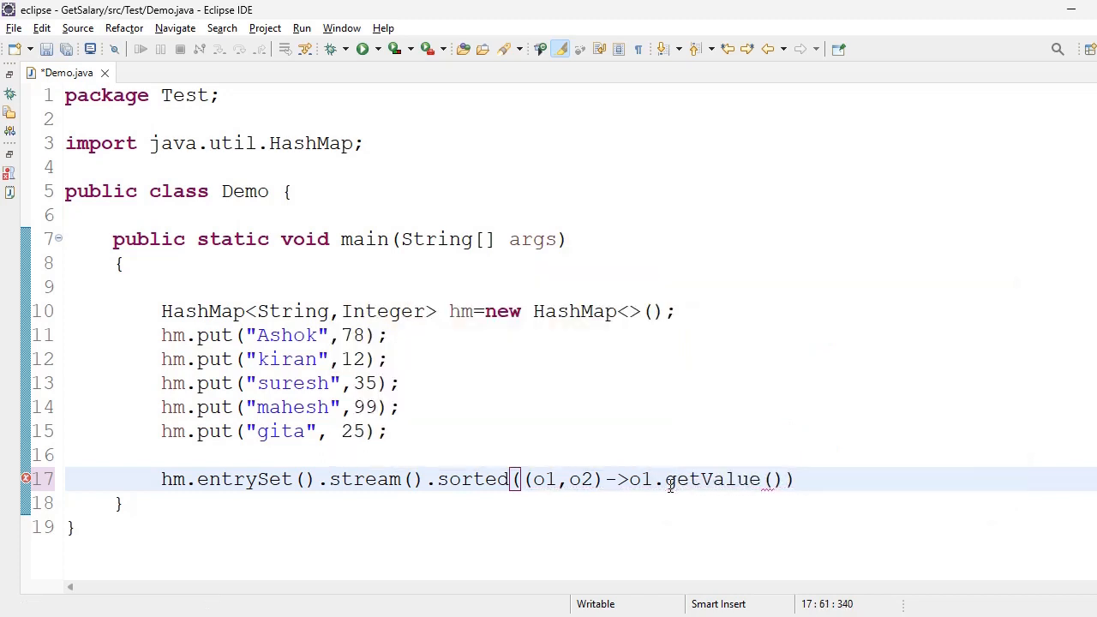
{"action": "type", "text": ".compareTo("}
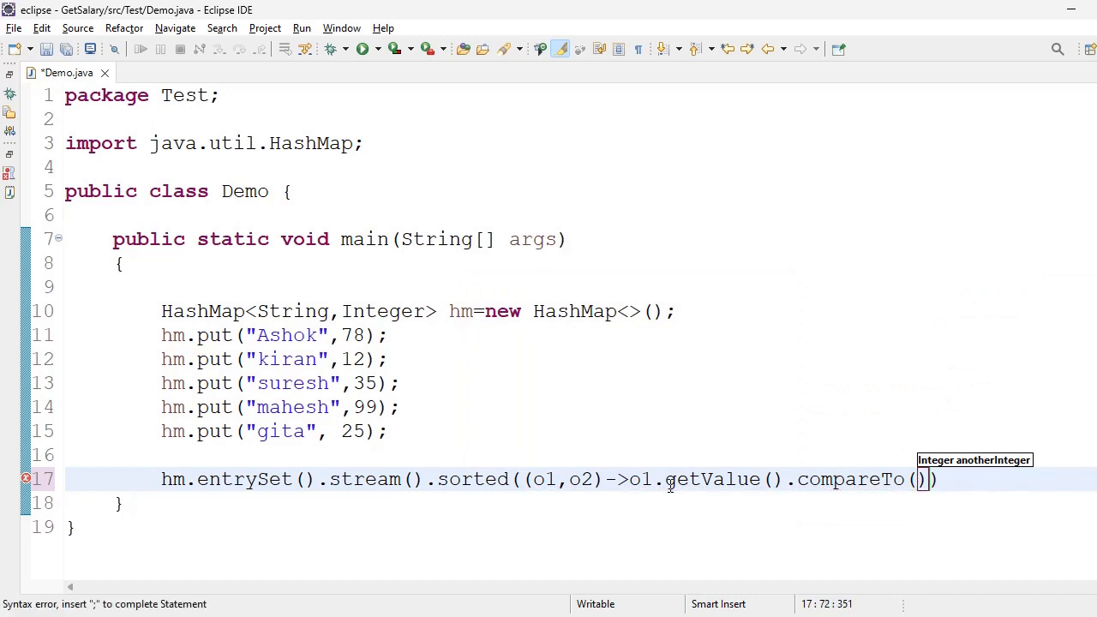
{"action": "type", "text": "o2.getValue("}
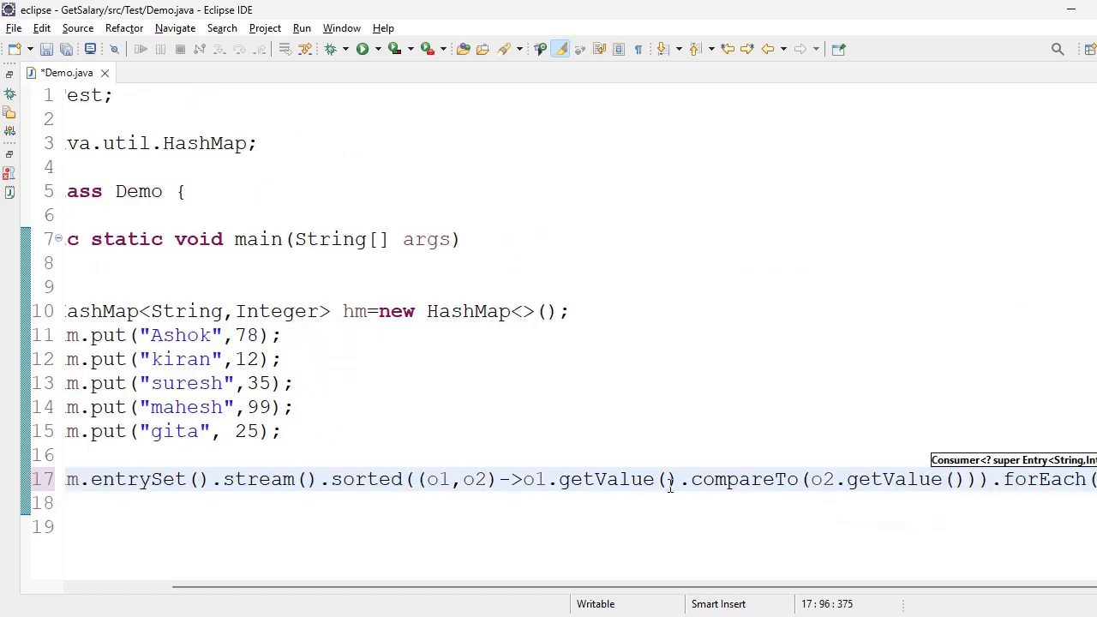
Append .forEach(System.out::println) to print each sorted entry
{"action": "type", "text": "System.out::println"}
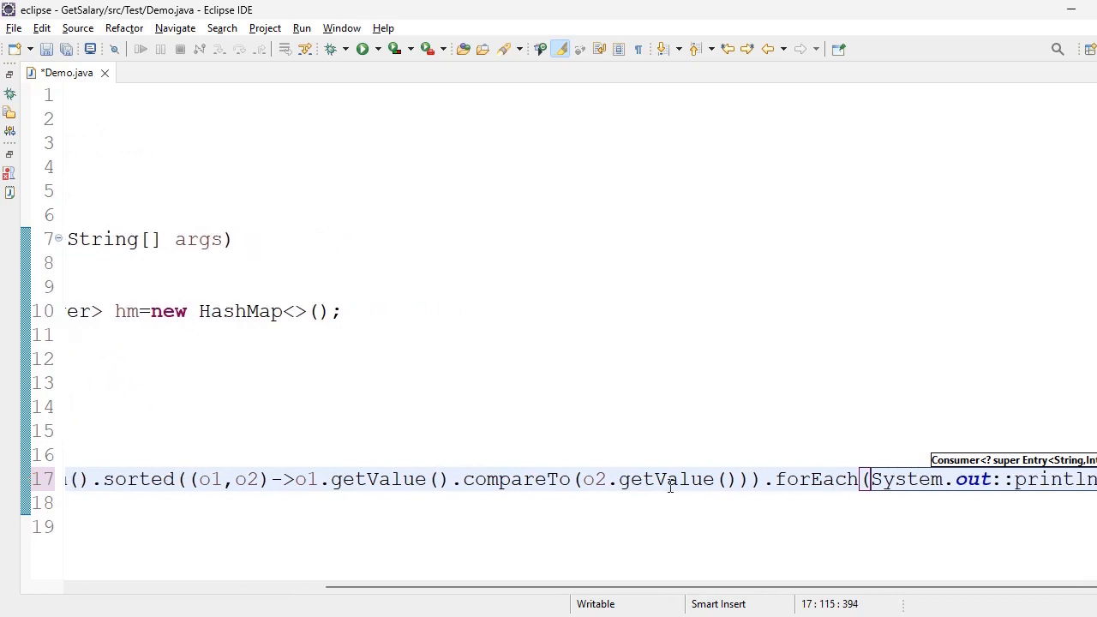
Save and run Demo, printing kiran=12 up to mahesh=99 in the console
{"action": "key", "text": "ctrl+s"}
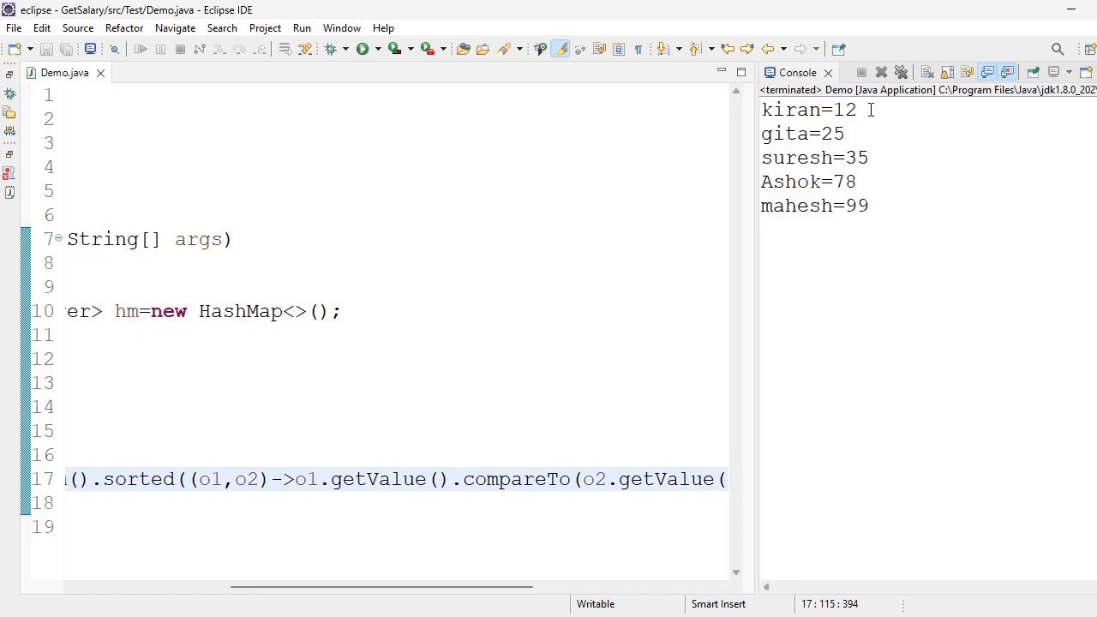
{"action": "mouse_move", "coordinate": [848, 112]}
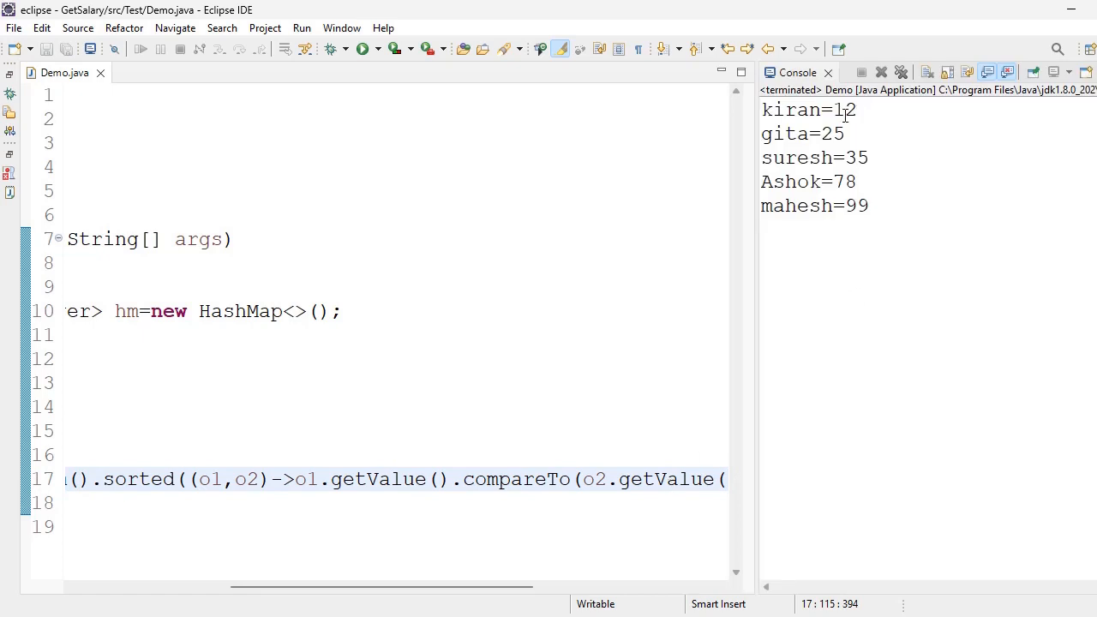
{"action": "scroll", "scroll_direction": "left", "scroll_amount": 3}
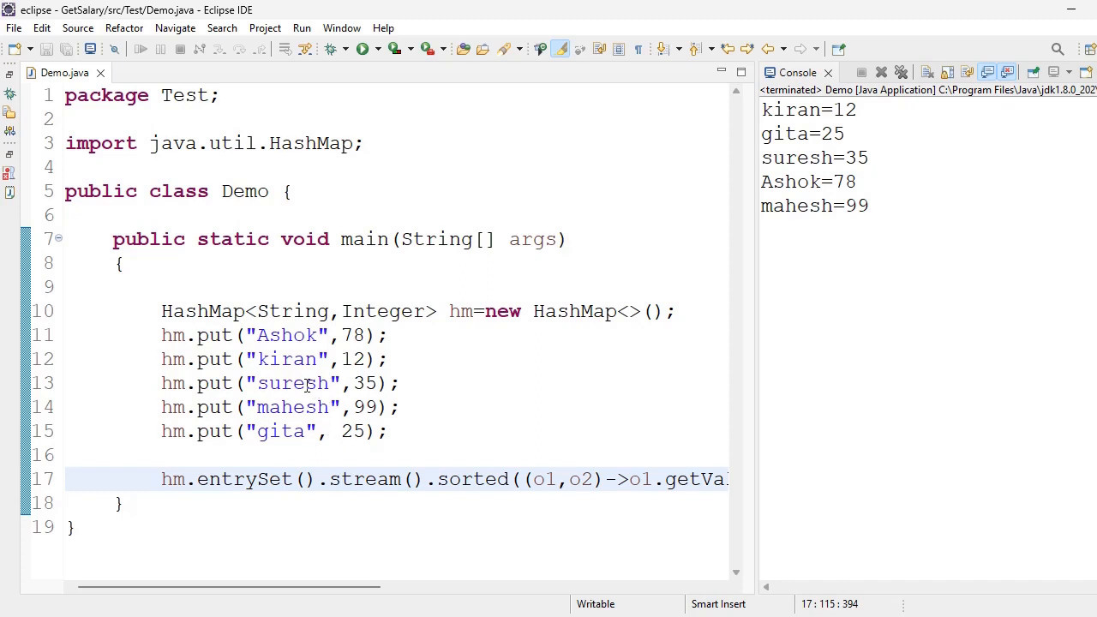
{"action": "mouse_move", "coordinate": [587, 226]}
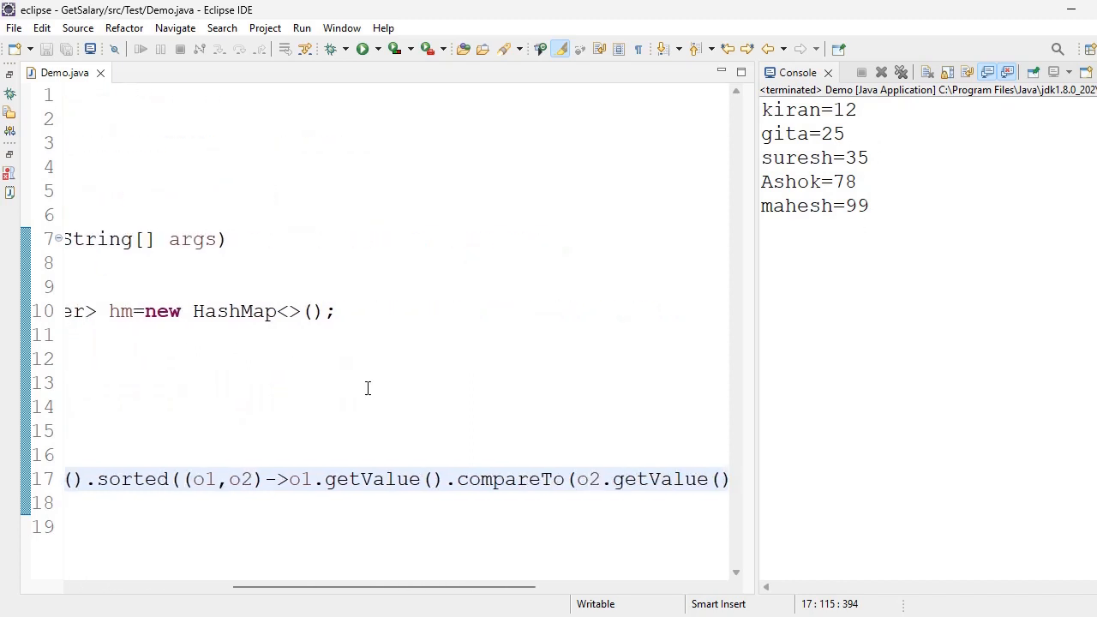
Swap the comparator to o2.getValue().compareTo(o1.getValue()) and rerun for descending output
{"action": "left_click", "coordinate": [315, 479]}
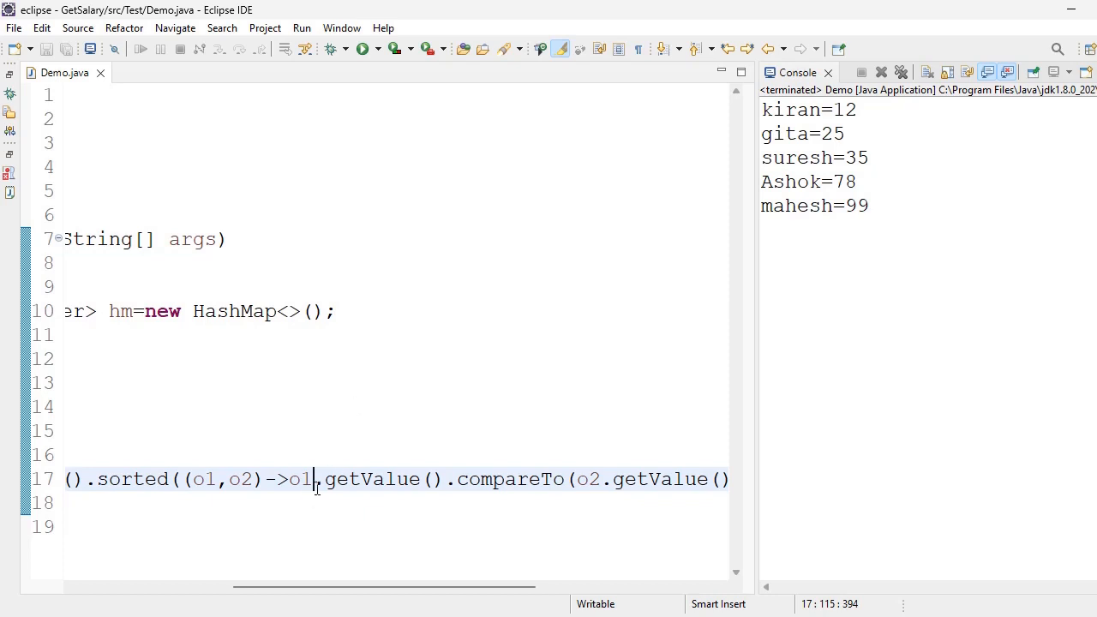
{"action": "type", "text": "2"}
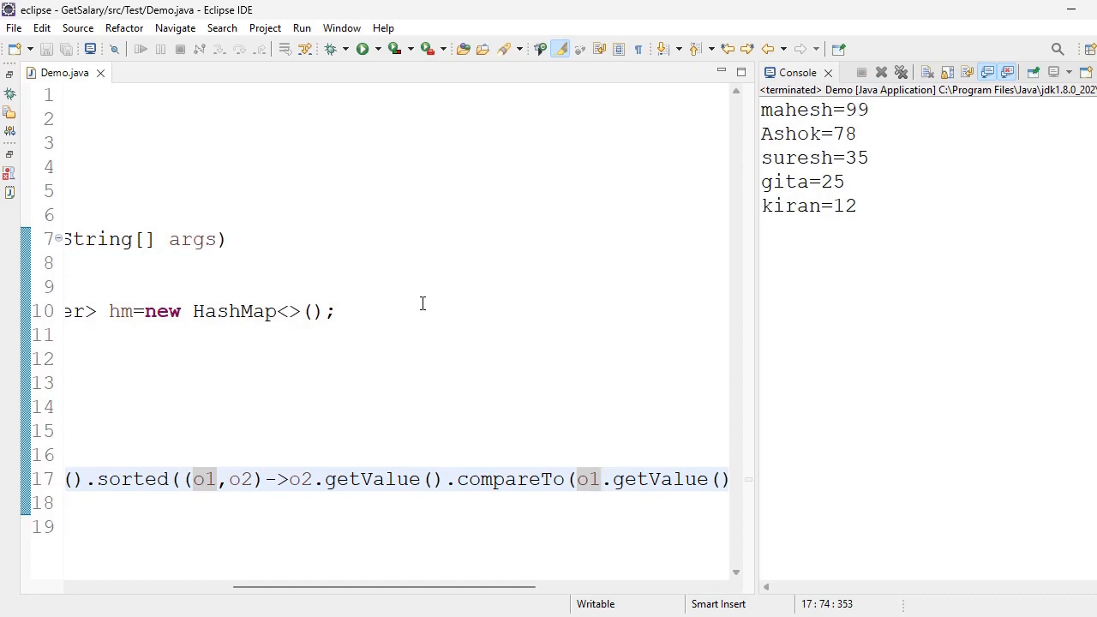
{"action": "scroll", "scroll_direction": "left", "scroll_amount": 3}
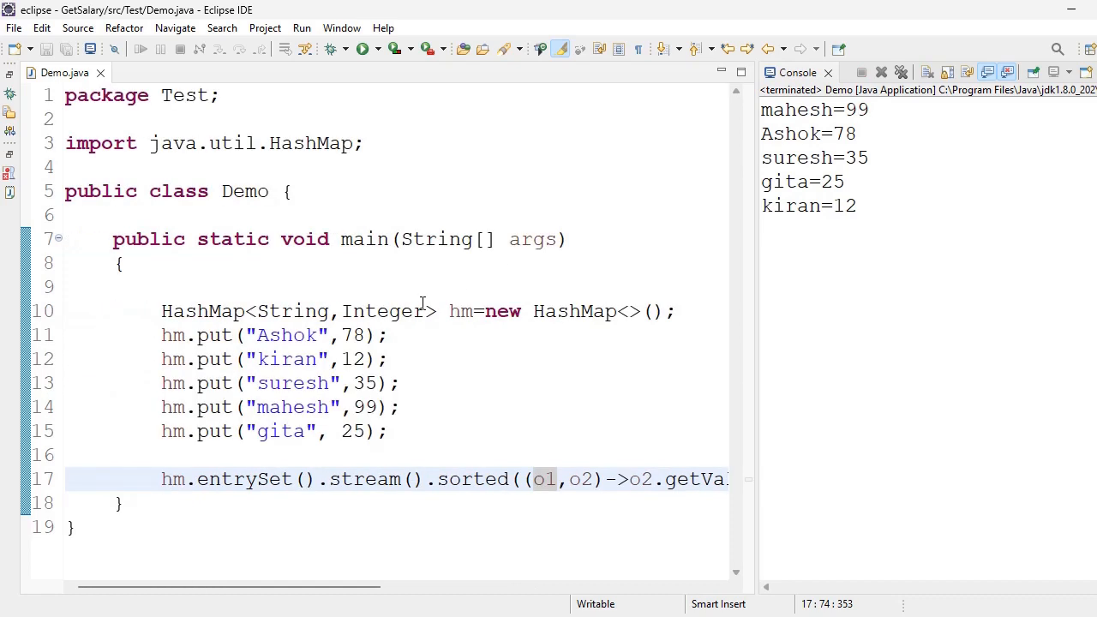
{"action": "mouse_move", "coordinate": [345, 331]}
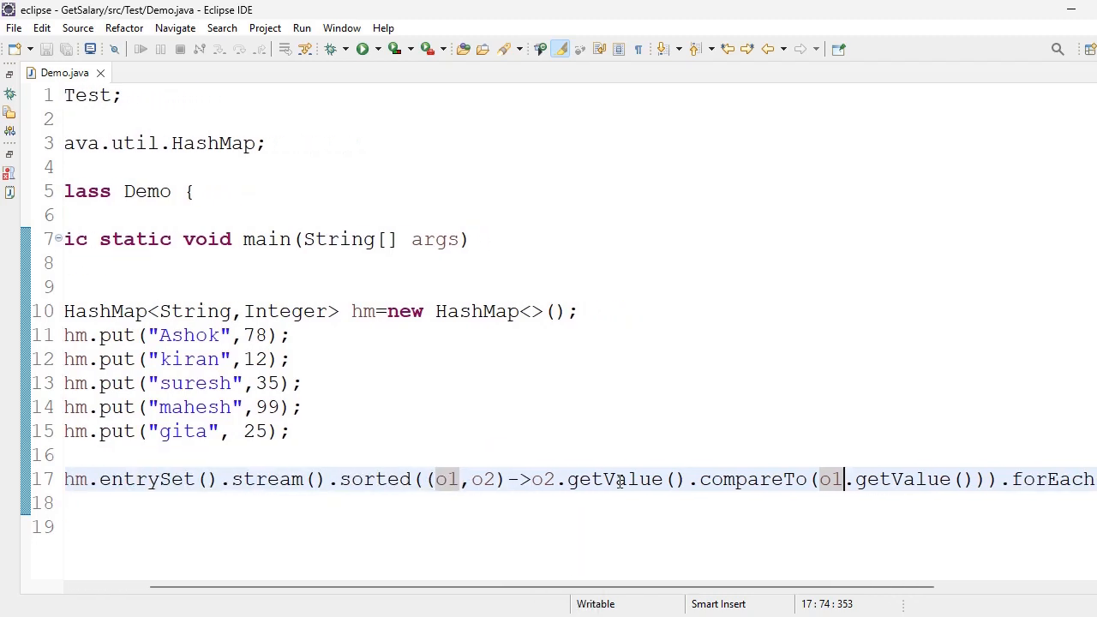
Check the sorted call's bracket matching and rerun Demo, listing mahesh=99 down to kiran=12
{"action": "scroll", "scroll_direction": "right", "scroll_amount": 3}
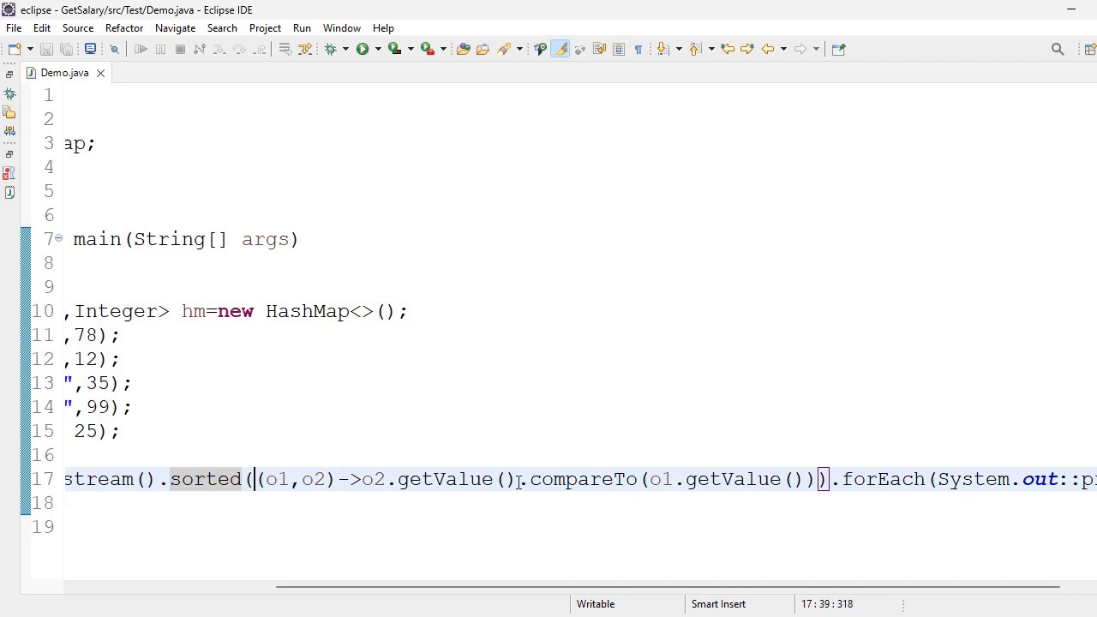
{"action": "mouse_move", "coordinate": [403, 479]}
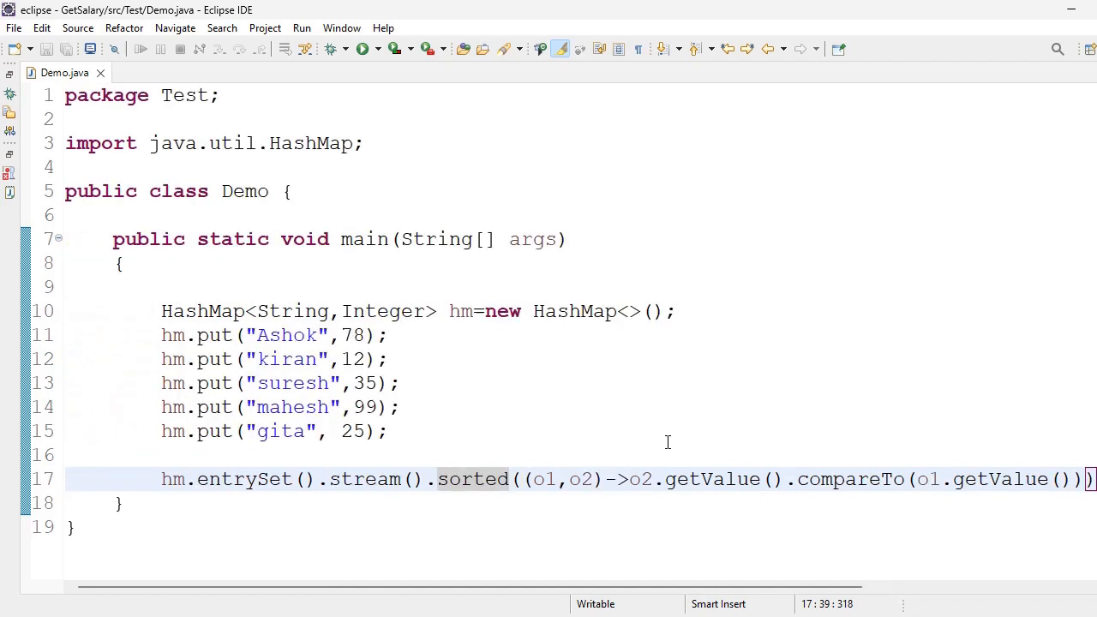
{"action": "left_click", "coordinate": [521, 480]}
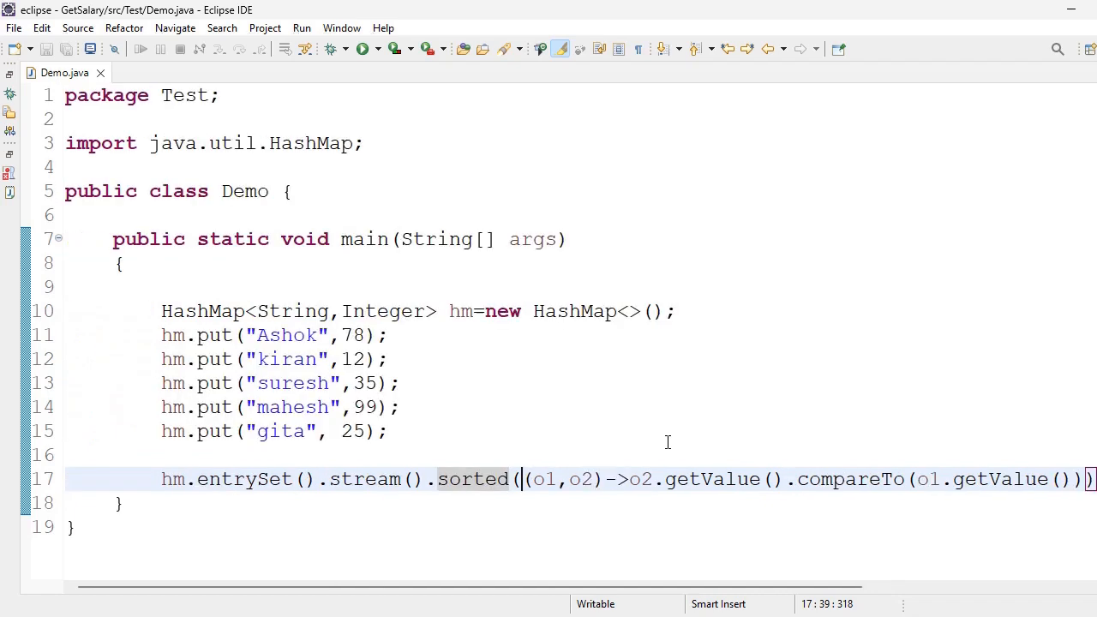
{"action": "left_click", "coordinate": [363, 48]}
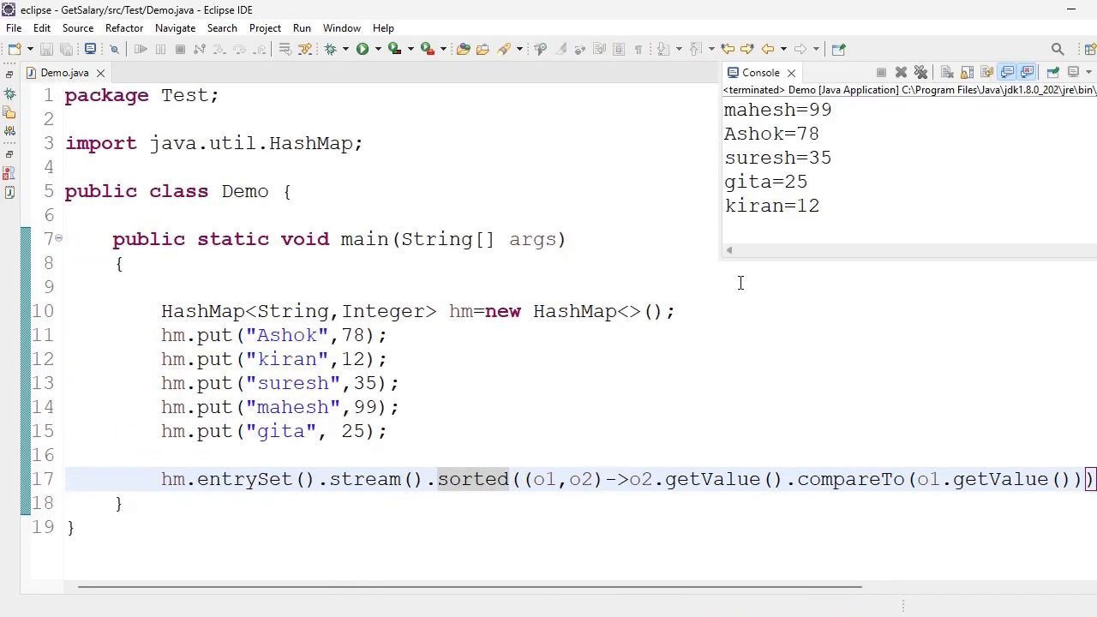